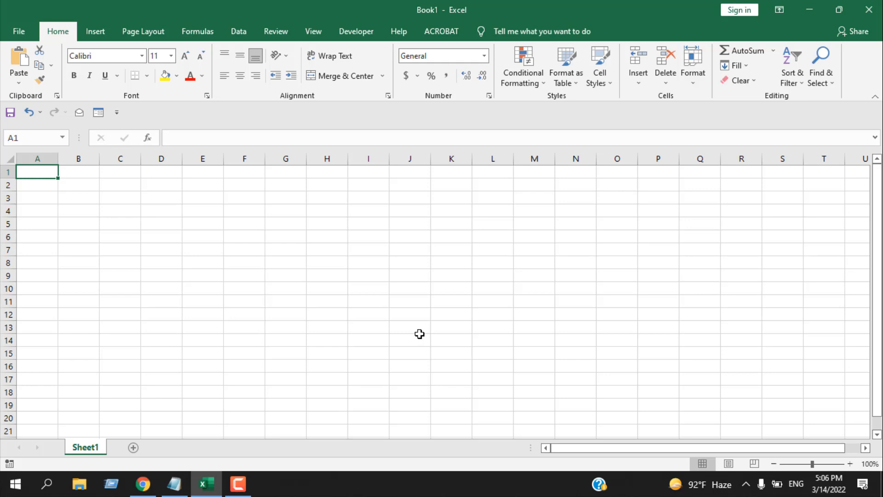
# Step: Mark cell C1 as required with an Outside Borders border
pyautogui.click(119, 172)
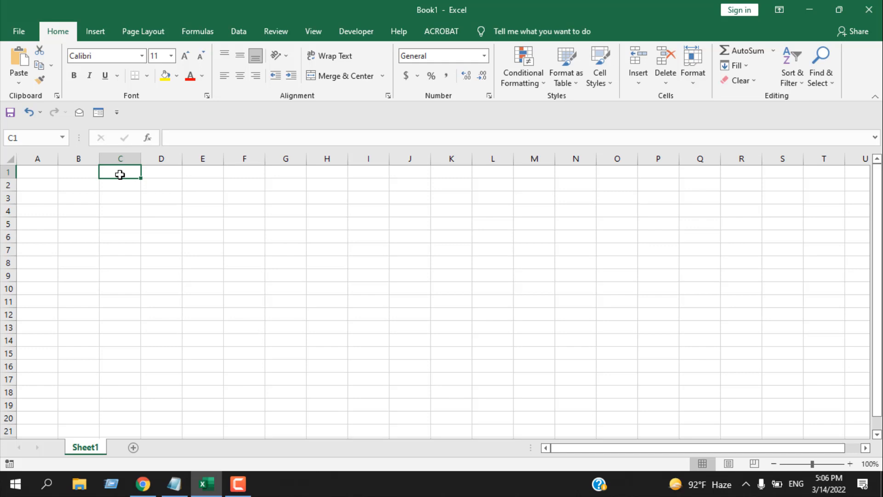
pyautogui.moveTo(869, 10)
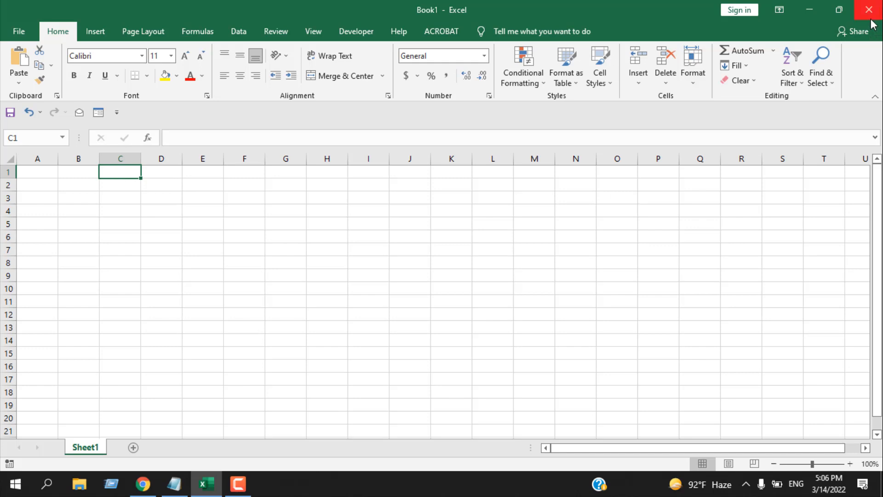
pyautogui.moveTo(387, 305)
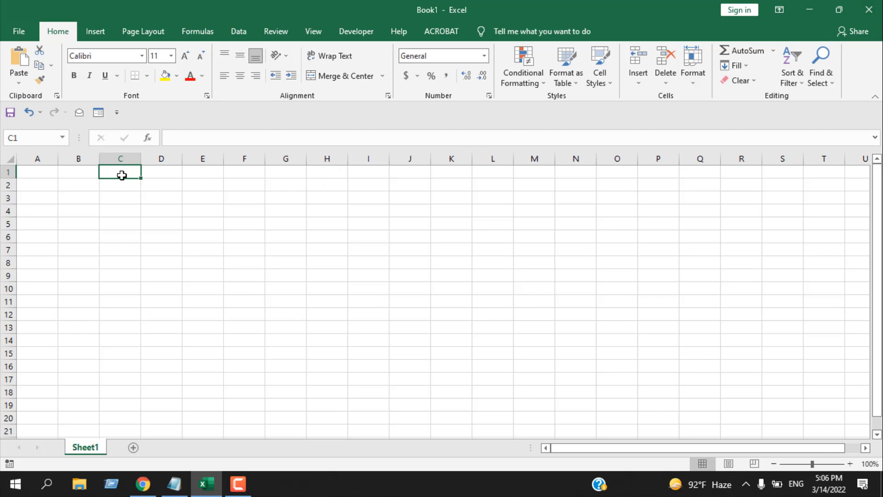
pyautogui.moveTo(233, 207)
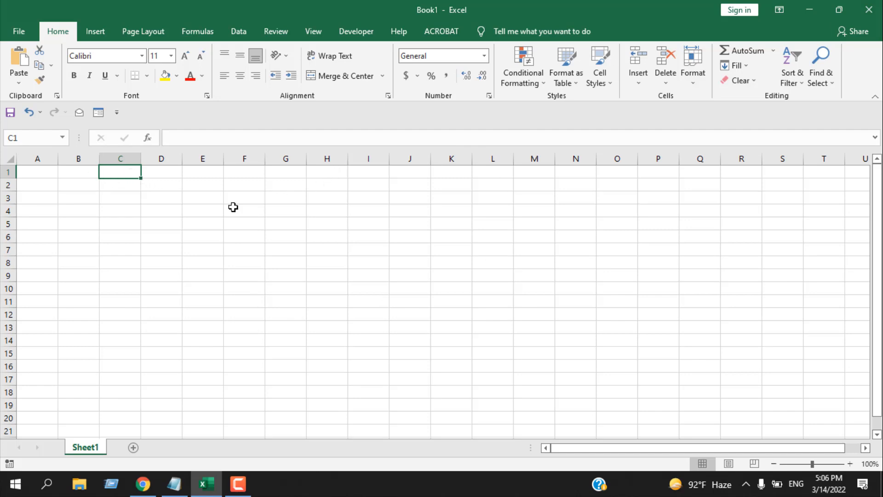
pyautogui.moveTo(444, 233)
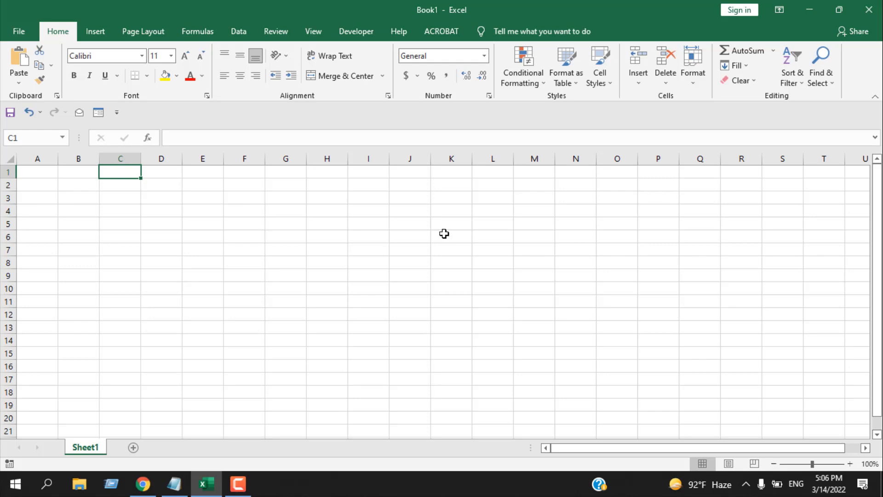
pyautogui.moveTo(209, 310)
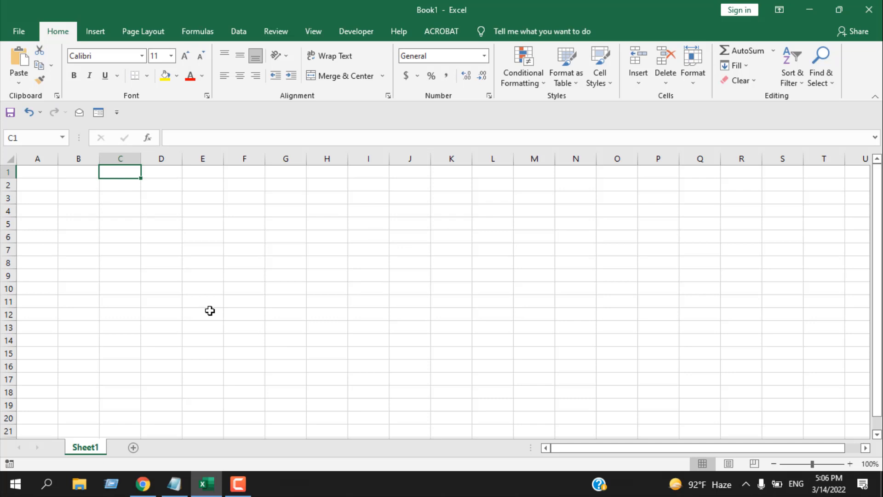
pyautogui.moveTo(123, 173)
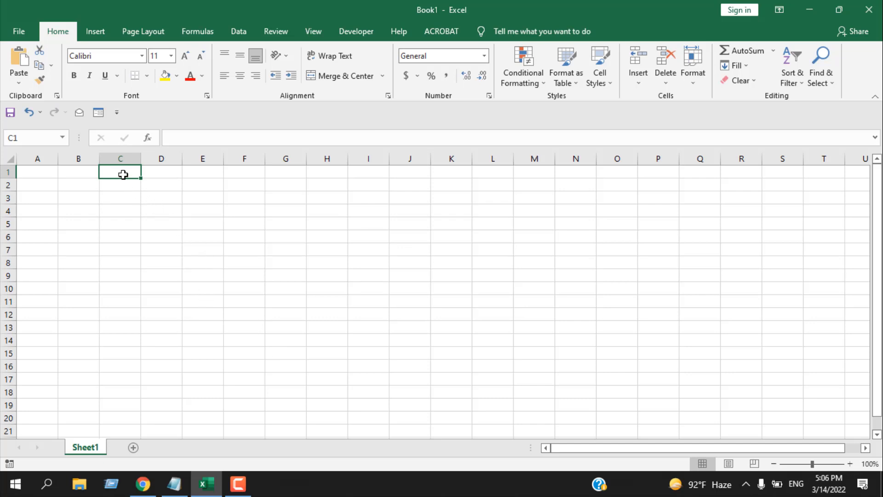
pyautogui.click(147, 76)
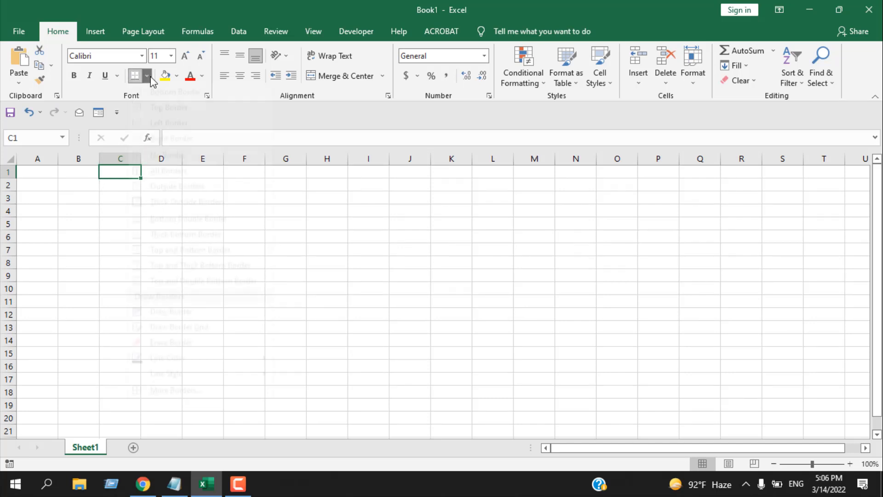
pyautogui.click(203, 263)
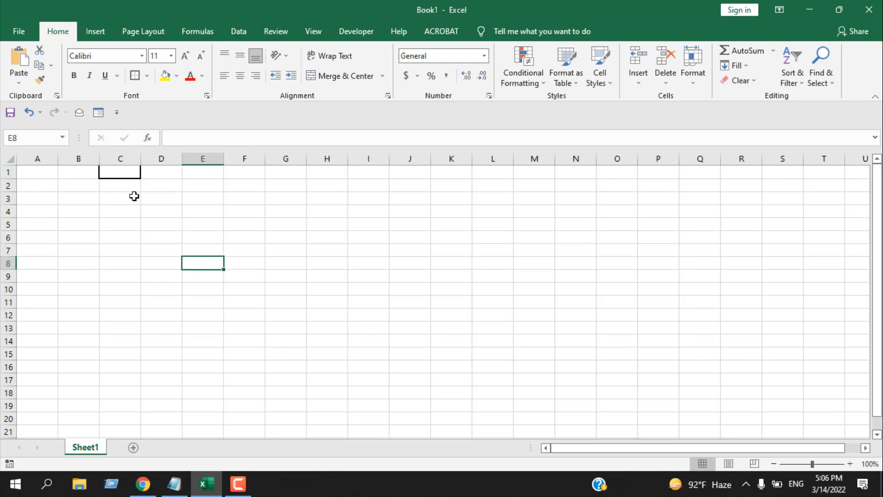
pyautogui.moveTo(193, 230)
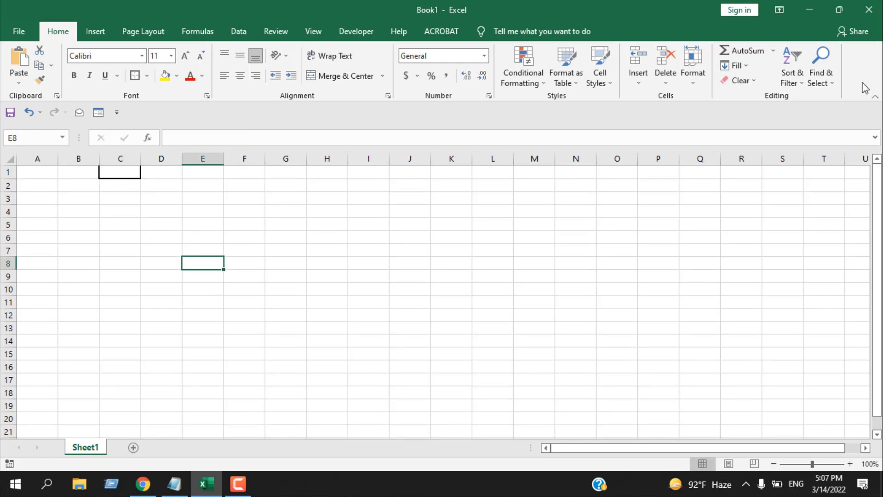
pyautogui.moveTo(481, 315)
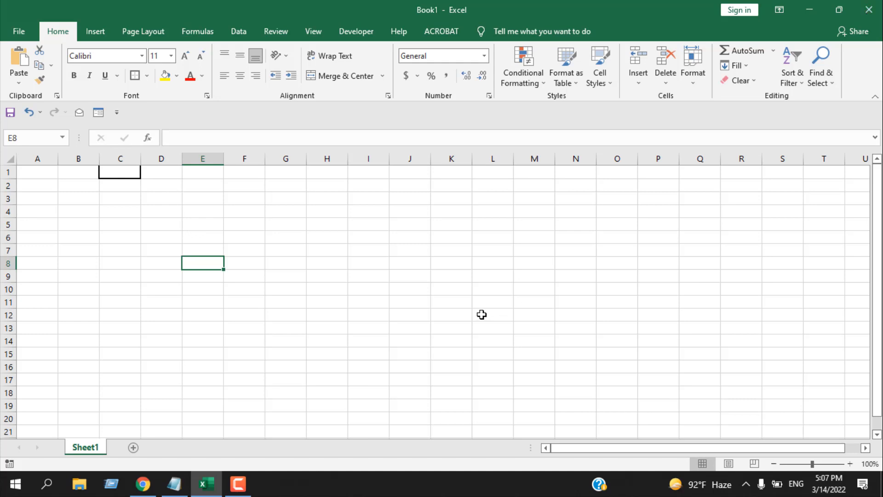
pyautogui.moveTo(385, 299)
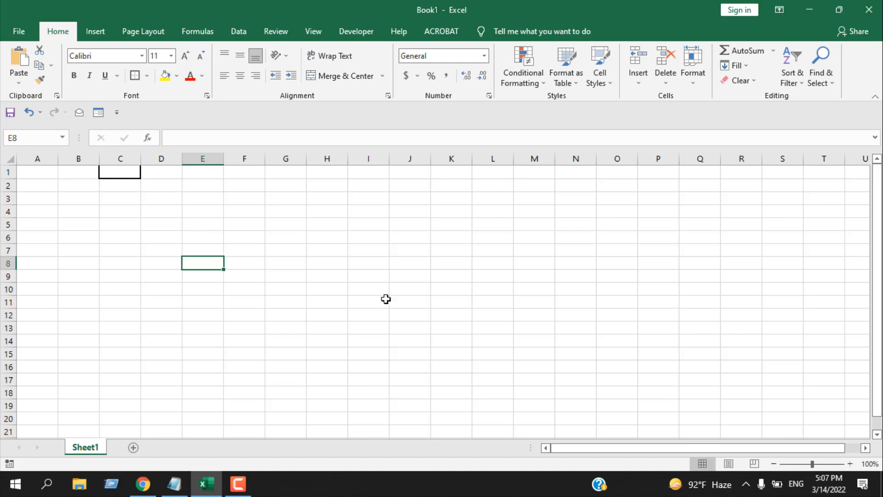
pyautogui.moveTo(378, 298)
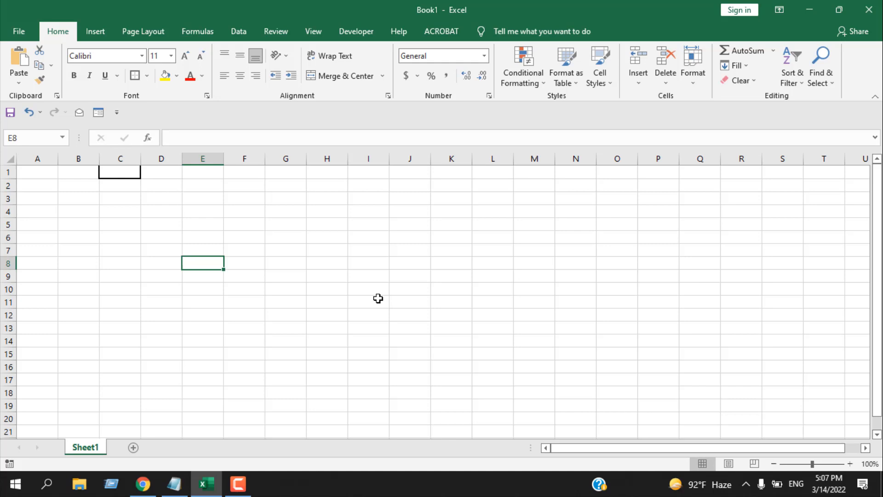
pyautogui.moveTo(356, 31)
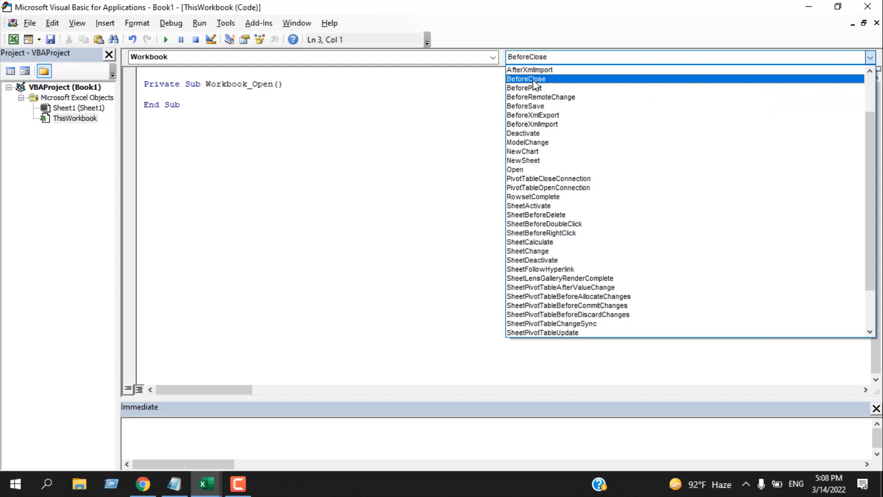
# Step: Create the empty Workbook_BeforeClose event procedure in ThisWorkbook's code
pyautogui.click(525, 78)
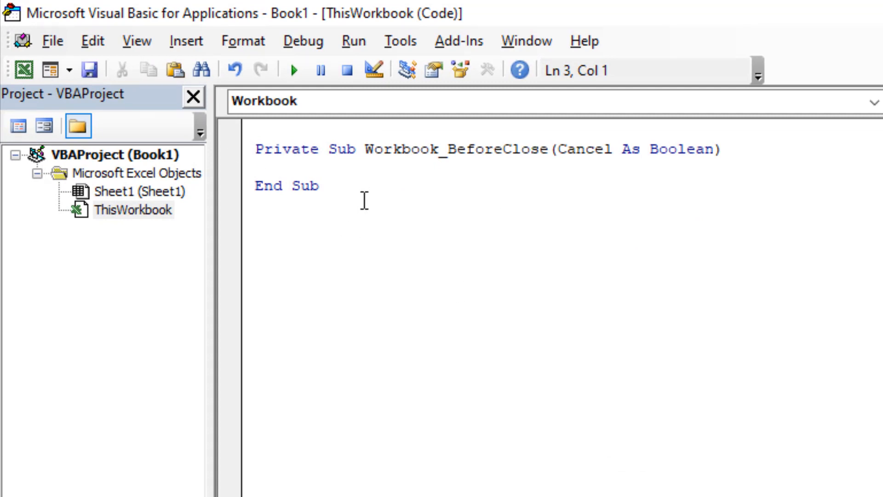
# Step: Write the line If Cells(1, 3) = "" Then inside Workbook_BeforeClose
pyautogui.press('Return')
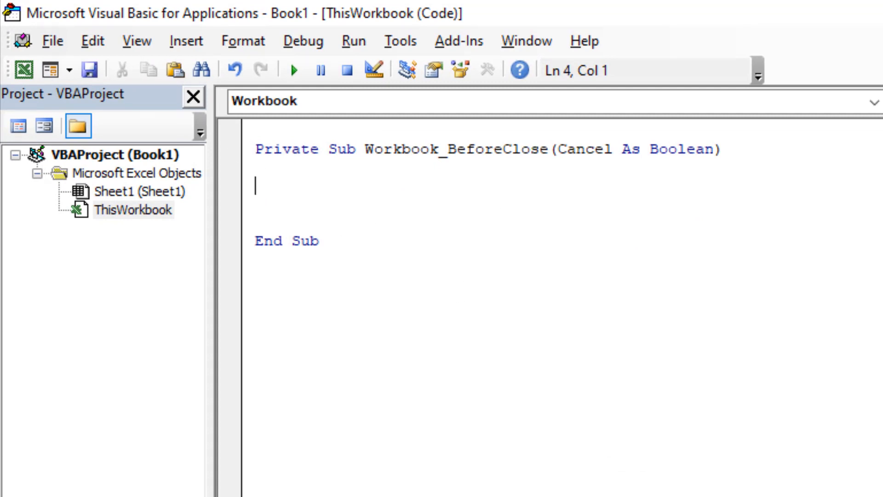
pyautogui.write('If')
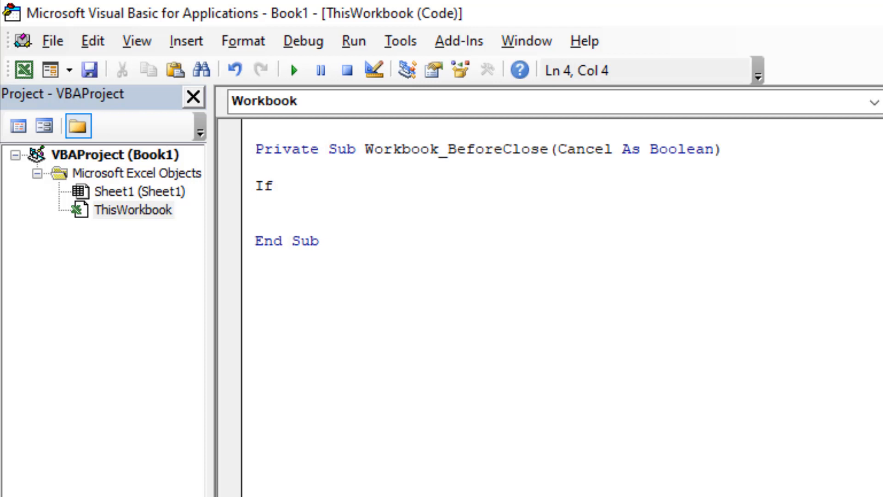
pyautogui.write('Cells')
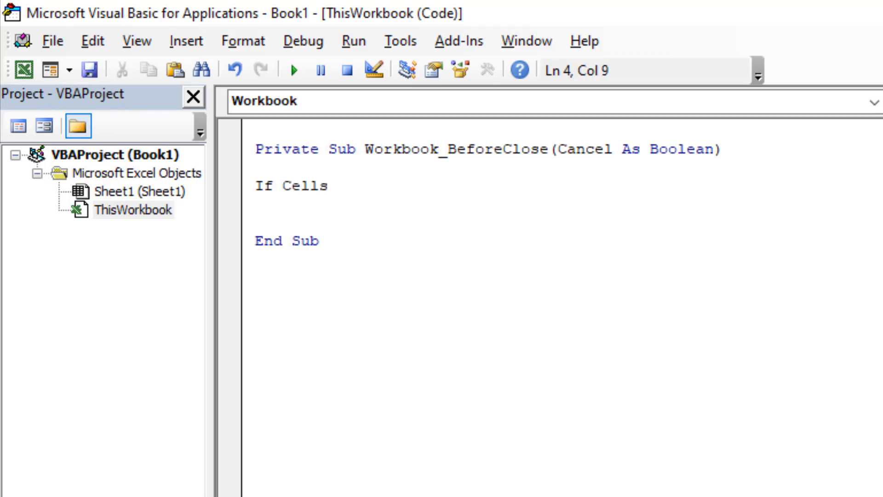
pyautogui.write('(')
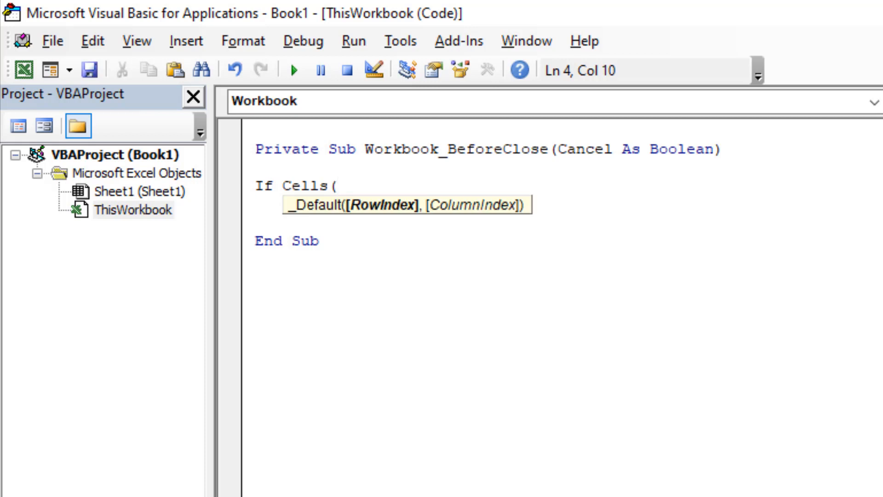
pyautogui.click(337, 185)
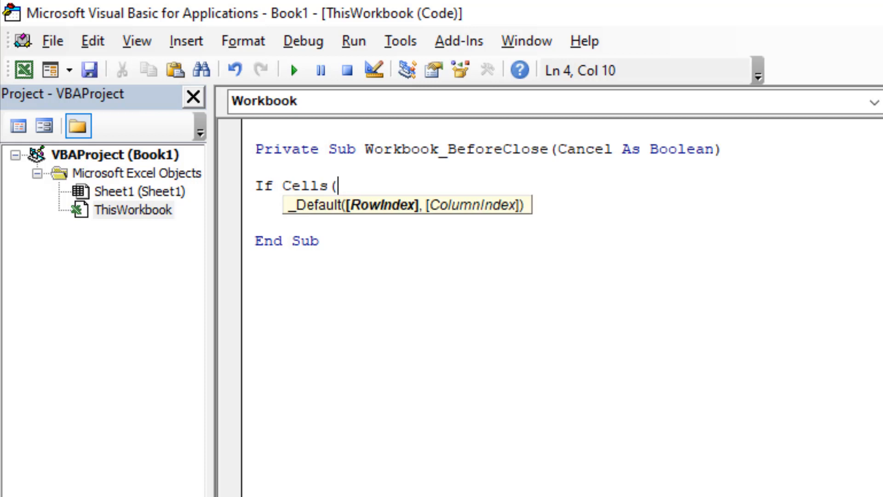
pyautogui.moveTo(419, 295)
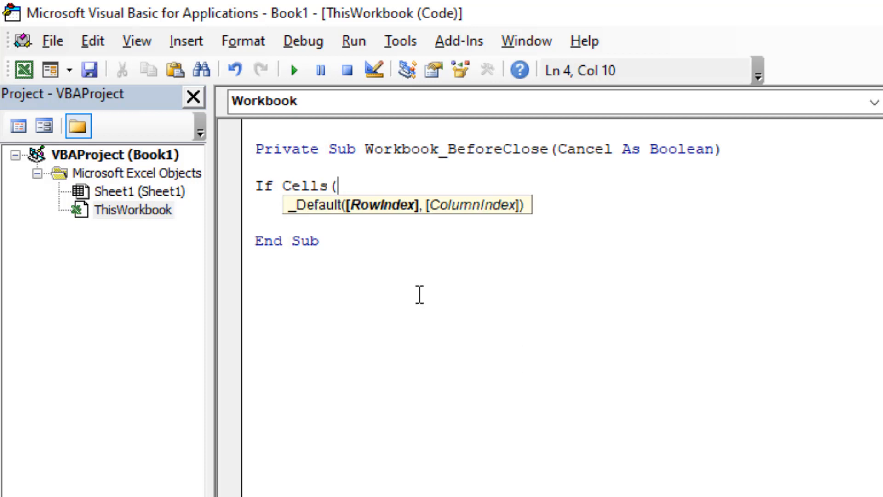
pyautogui.moveTo(531, 229)
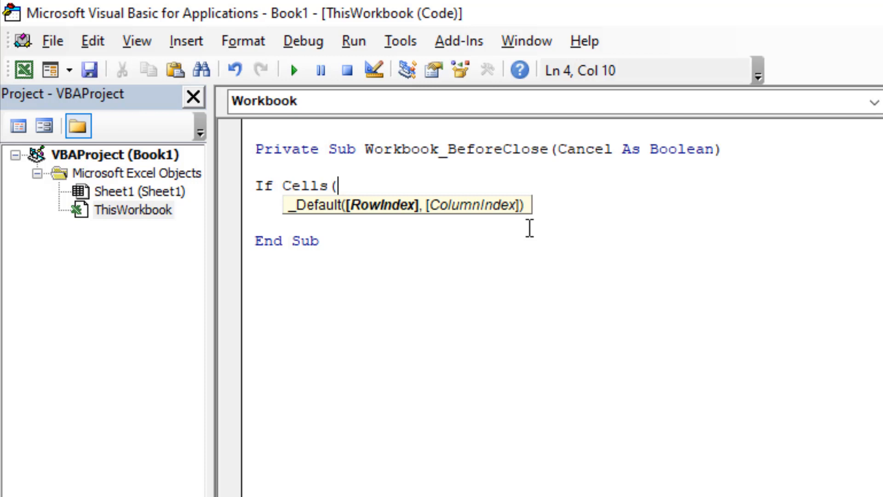
pyautogui.write('1')
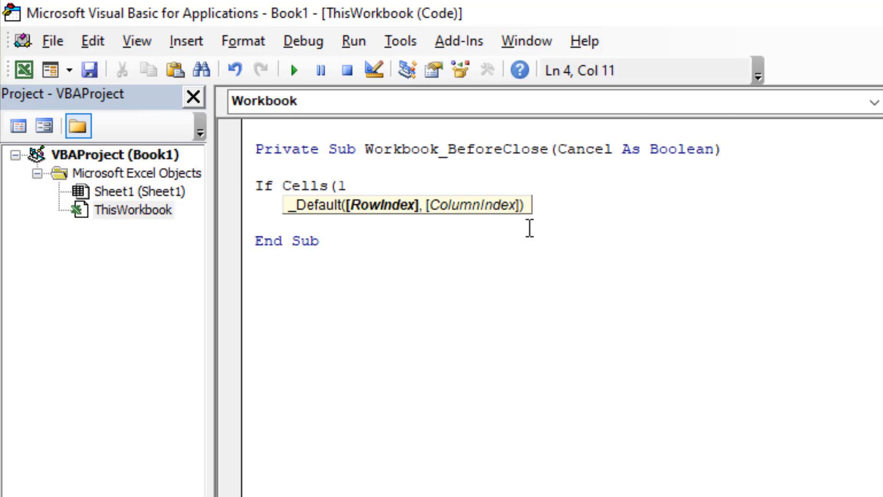
pyautogui.write(', 3')
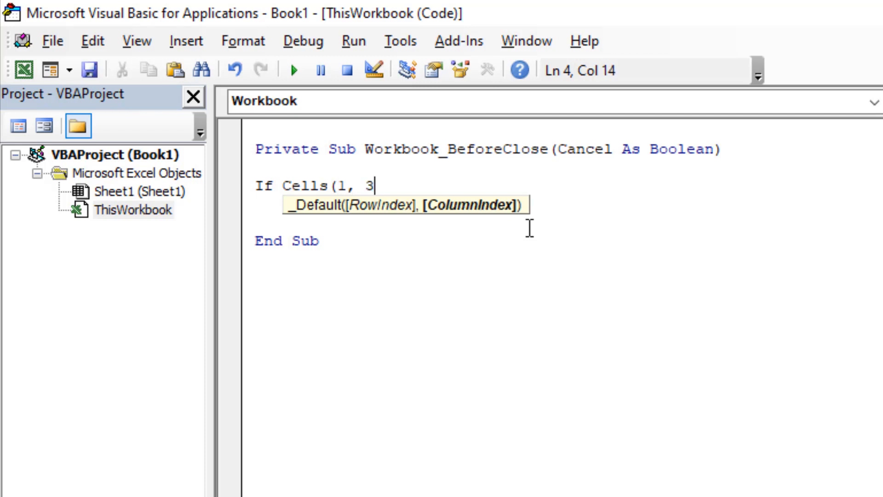
pyautogui.write(')')
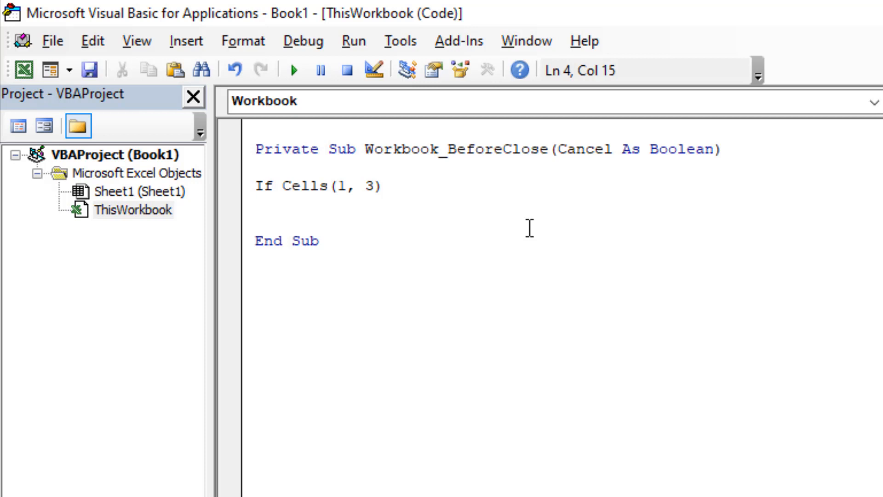
pyautogui.click(383, 186)
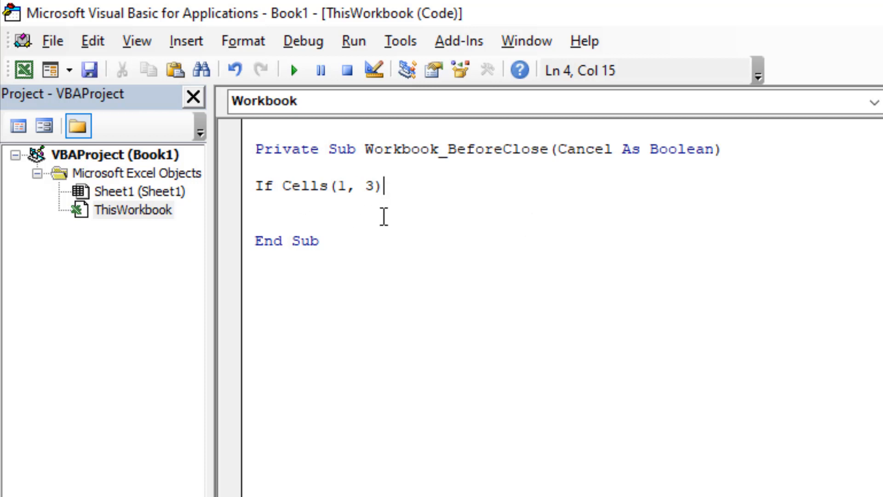
pyautogui.write('=')
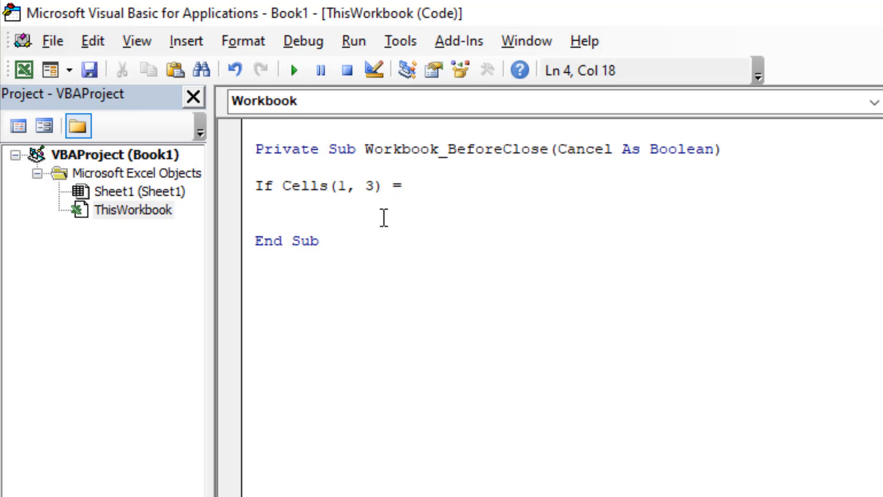
pyautogui.write('"" T')
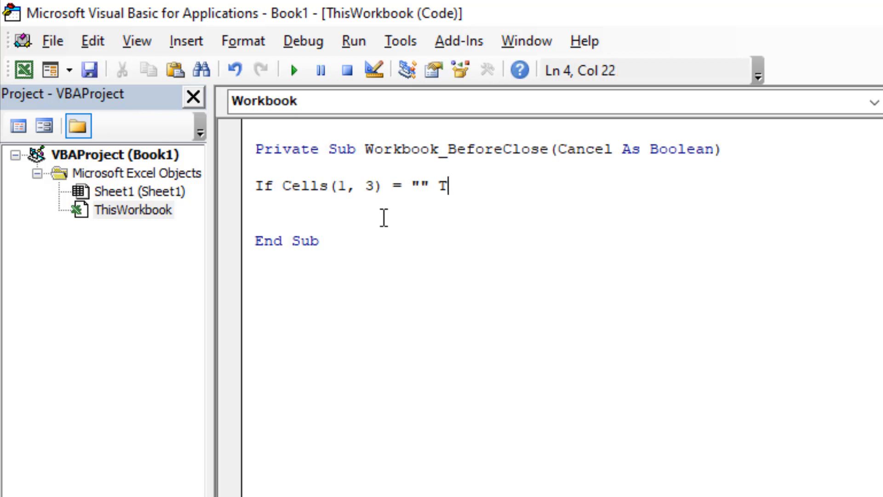
pyautogui.press('Return')
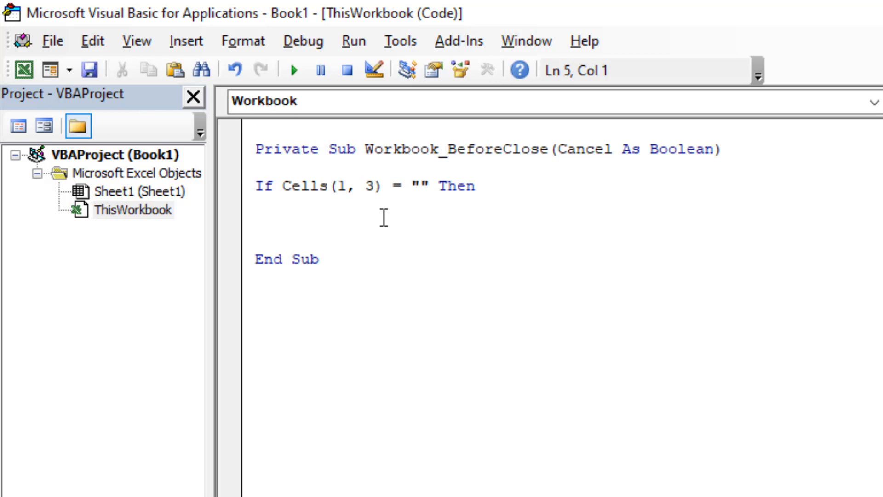
# Step: Write MsgBox "Cell C1 Is Required", vbInformation under the If line
pyautogui.write('Msg')
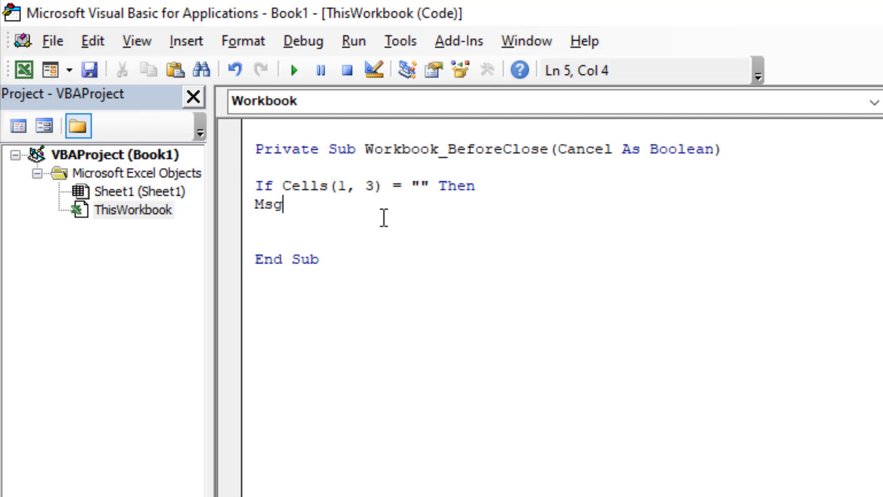
pyautogui.write('Box')
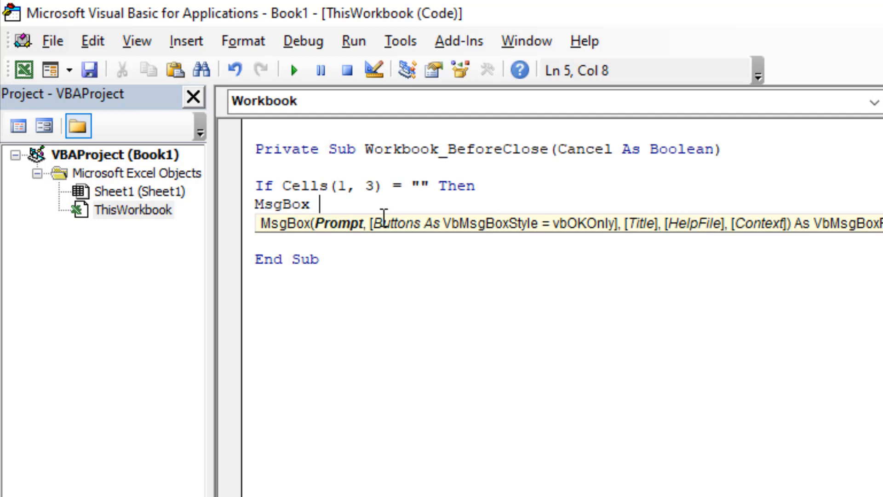
pyautogui.write('"Ce')
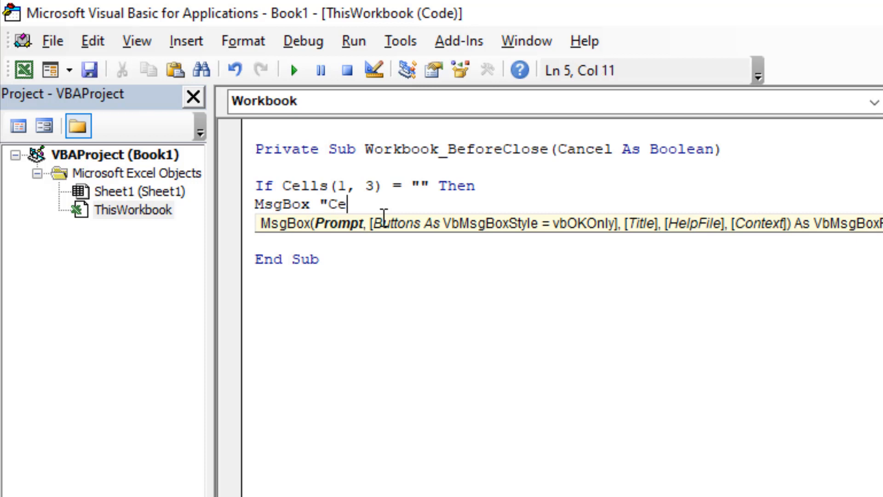
pyautogui.write('ll C1')
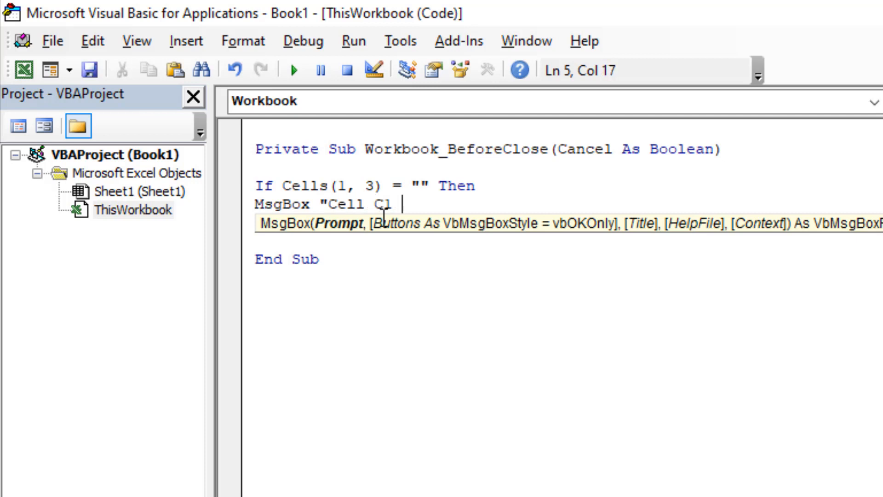
pyautogui.write('Is Re')
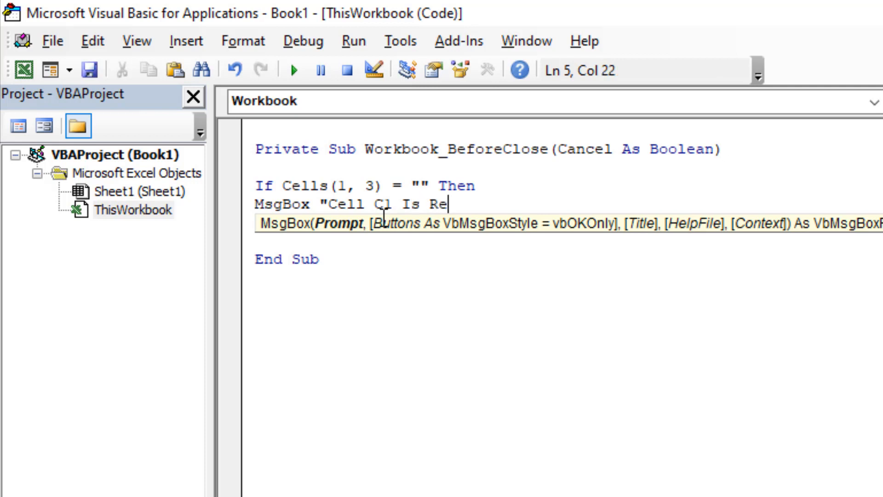
pyautogui.write('qureed')
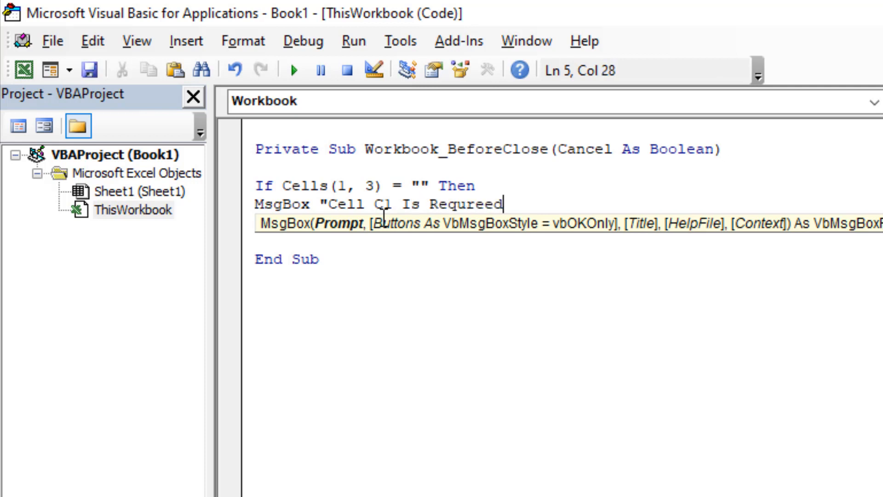
pyautogui.press('Backspace')
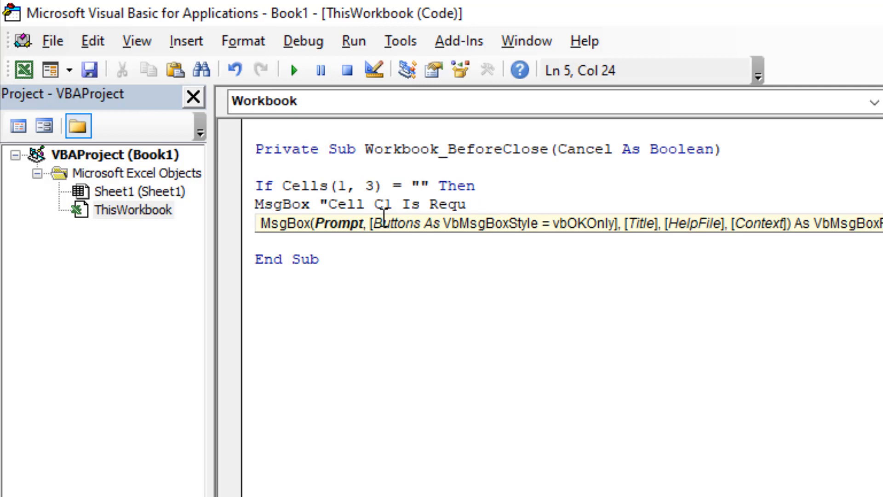
pyautogui.write('ired')
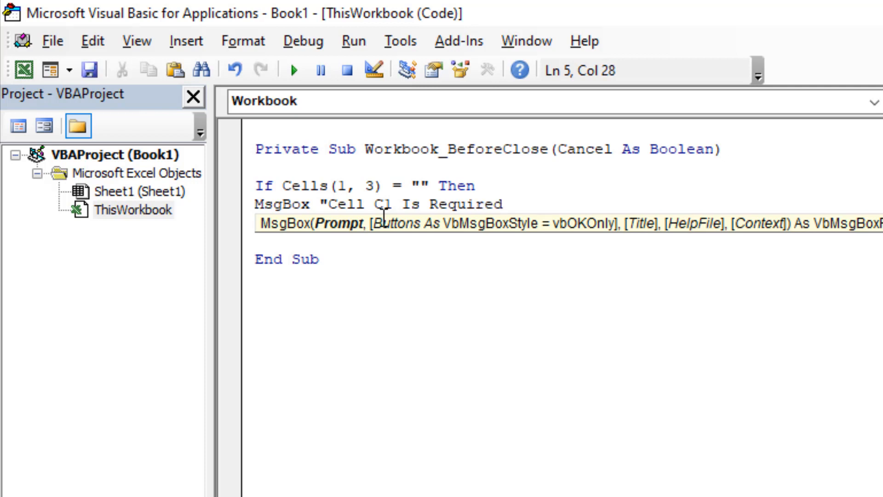
pyautogui.write('"')
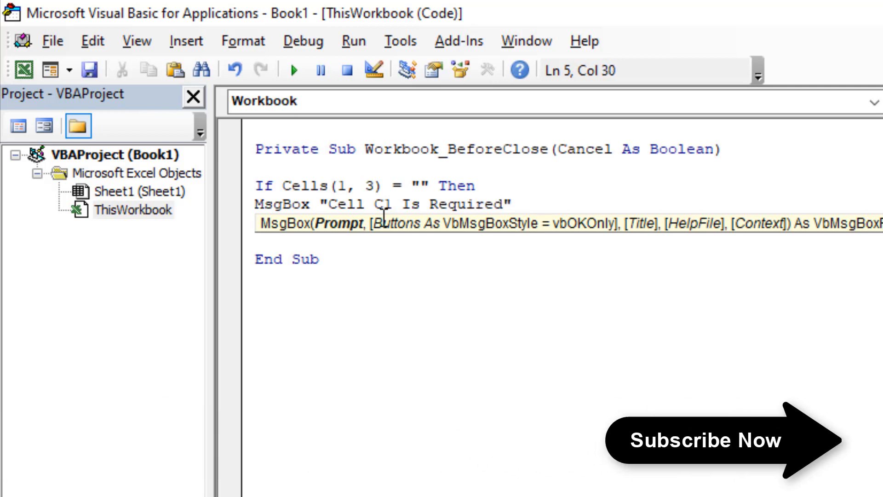
pyautogui.write(',')
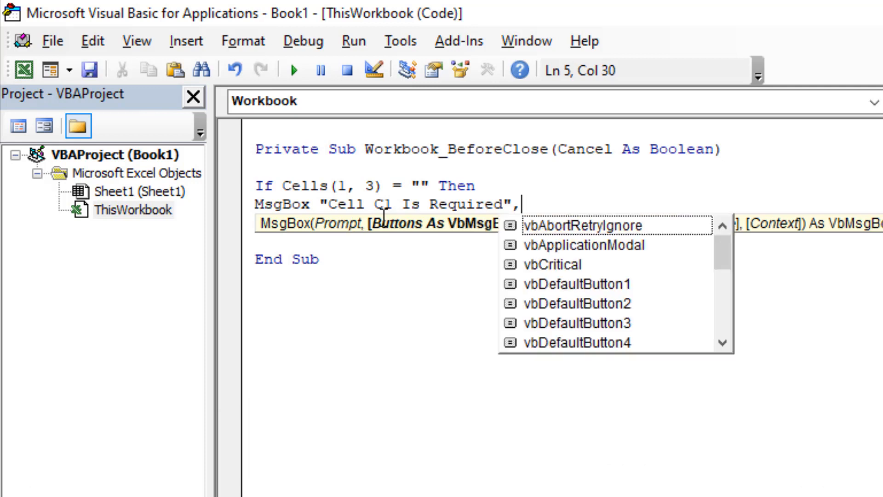
pyautogui.write('v')
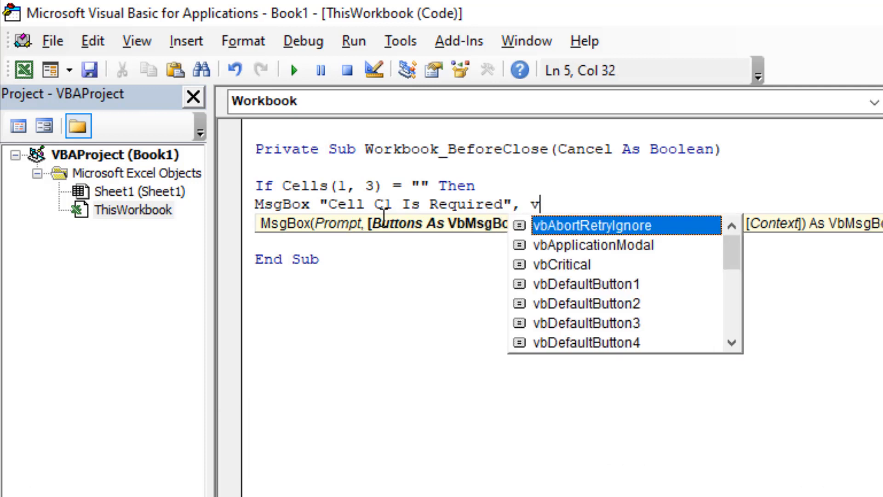
pyautogui.write('bInformation,')
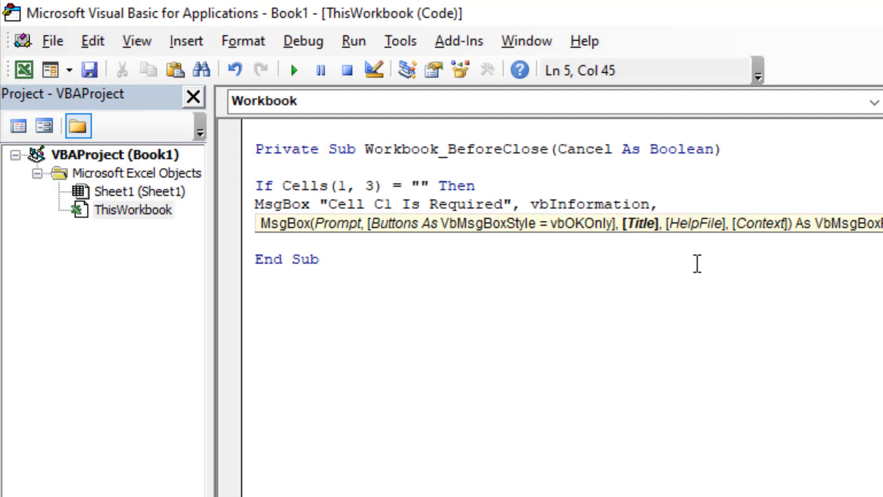
pyautogui.moveTo(812, 178)
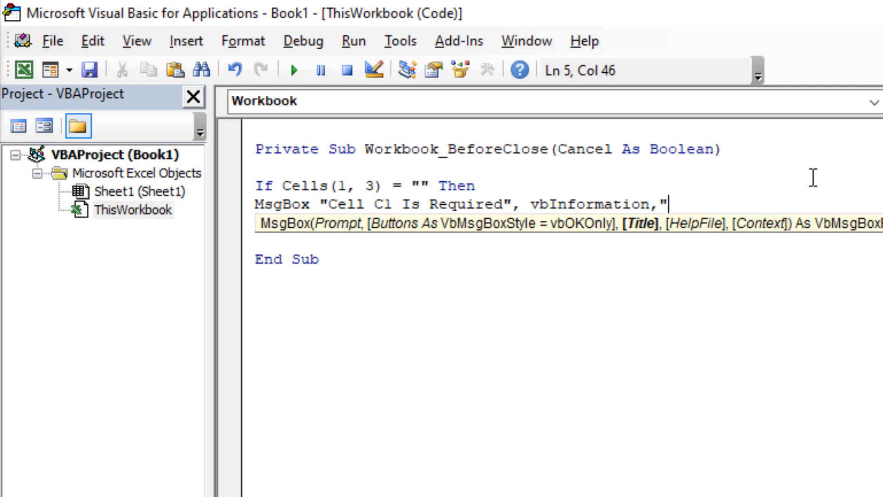
# Step: Add the message title "MsExcelTutorial.Com" to the MsgBox line
pyautogui.write('MsExce')
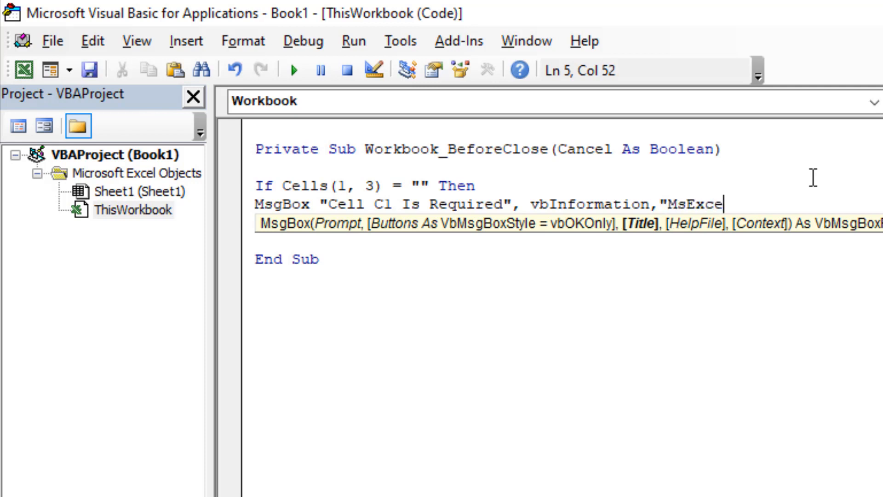
pyautogui.write('T')
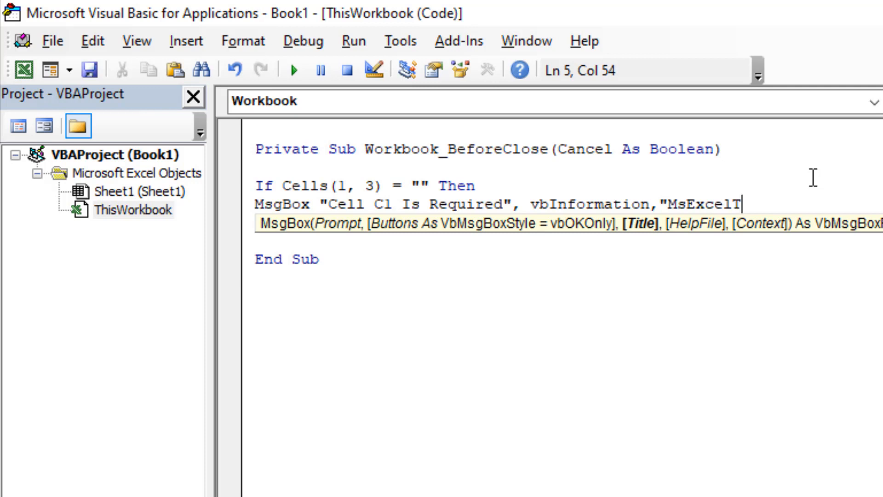
pyautogui.write('utorial')
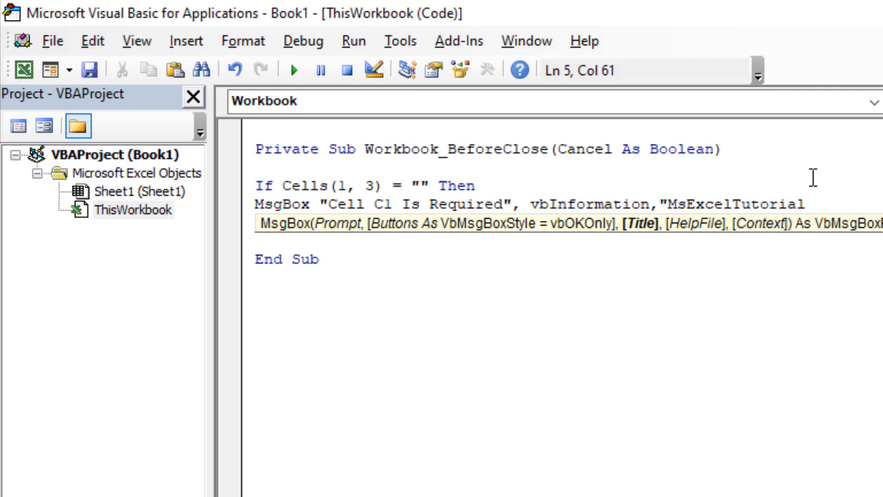
pyautogui.write('.Com')
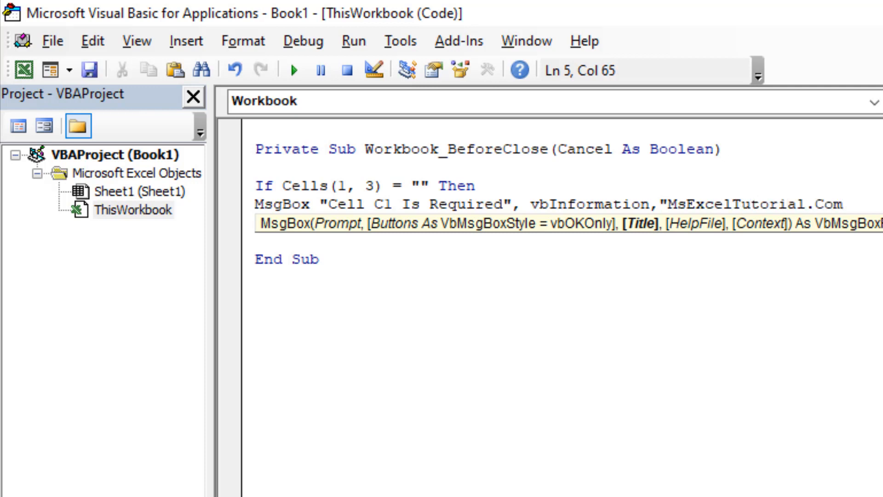
pyautogui.write('"')
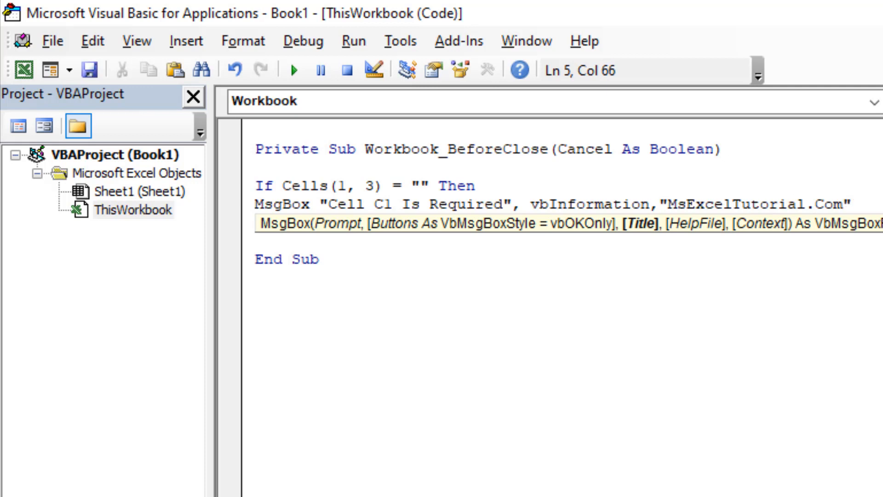
pyautogui.moveTo(645, 248)
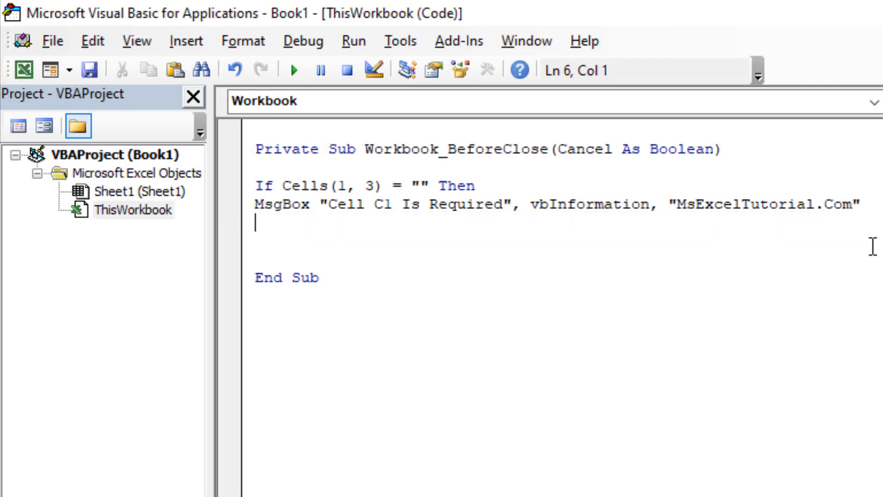
# Step: Add Cancel = True and End If to finish the BeforeClose check
pyautogui.write('C')
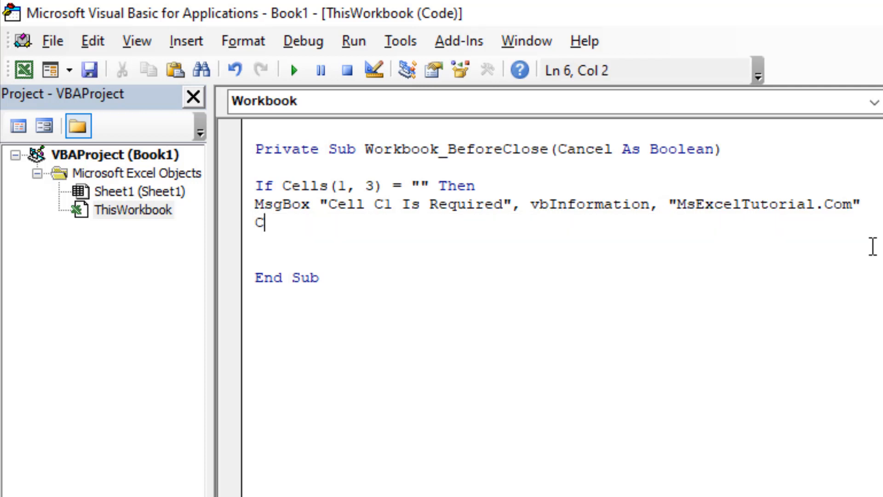
pyautogui.write('ancel')
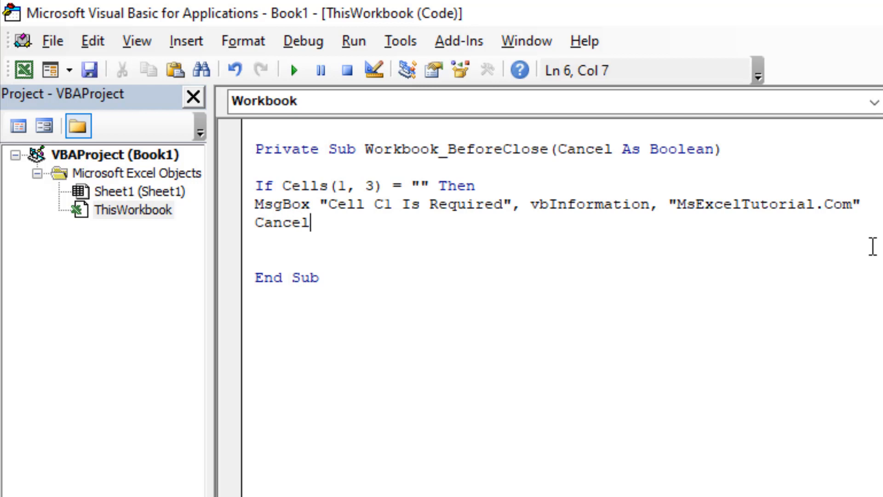
pyautogui.write('=')
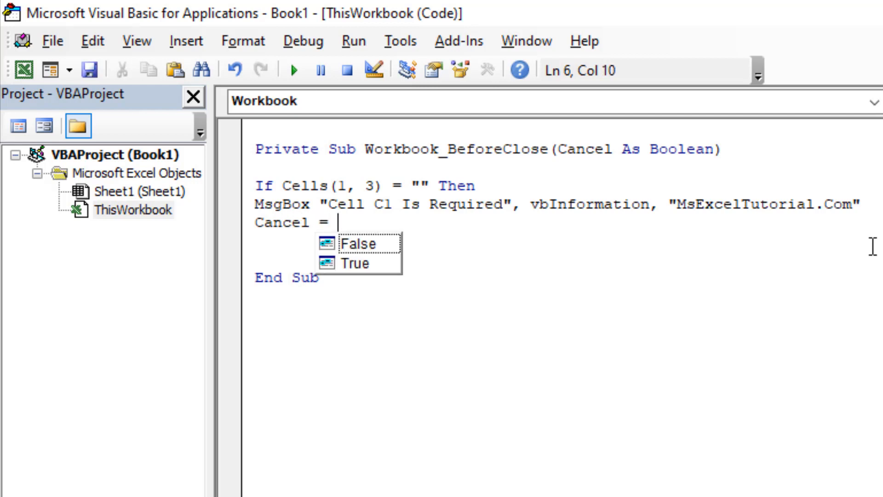
pyautogui.write('True')
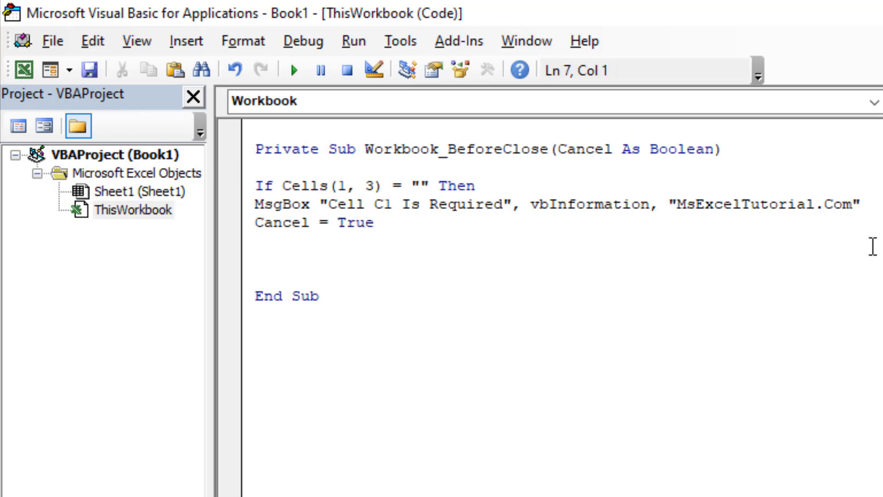
pyautogui.write('E')
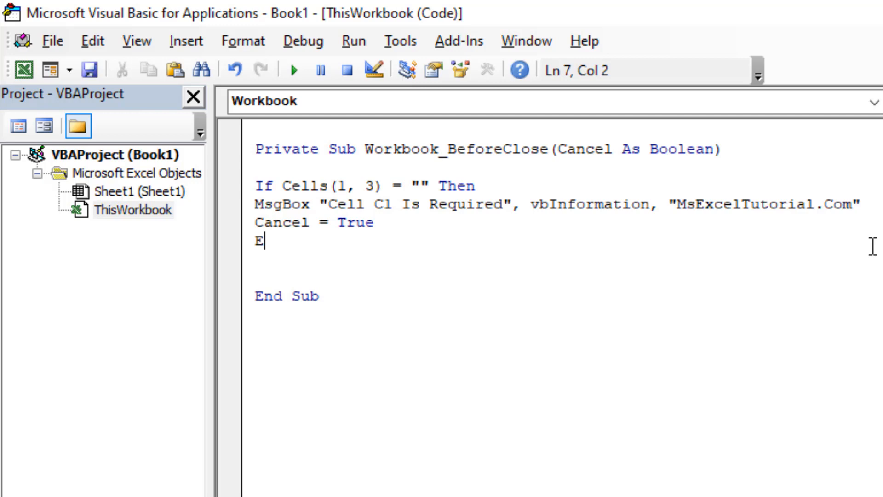
pyautogui.write('nd If')
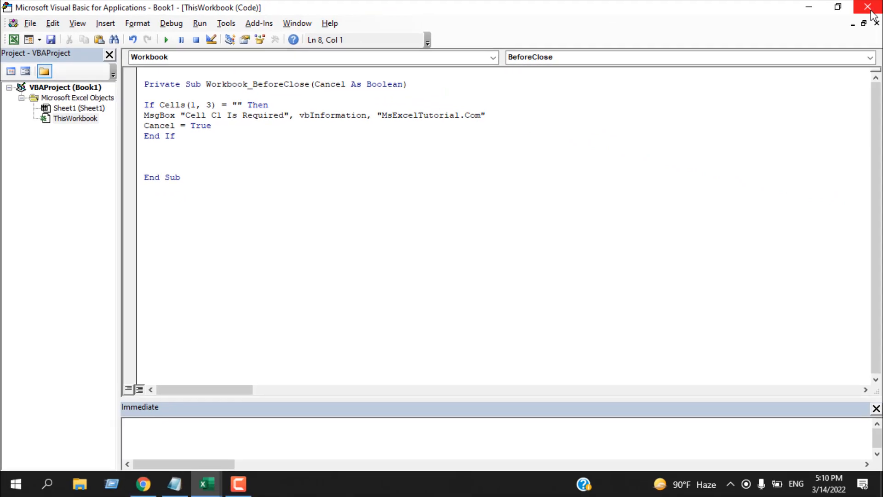
# Step: Leave the VBA editor and return to the Book1 worksheet
pyautogui.click(868, 8)
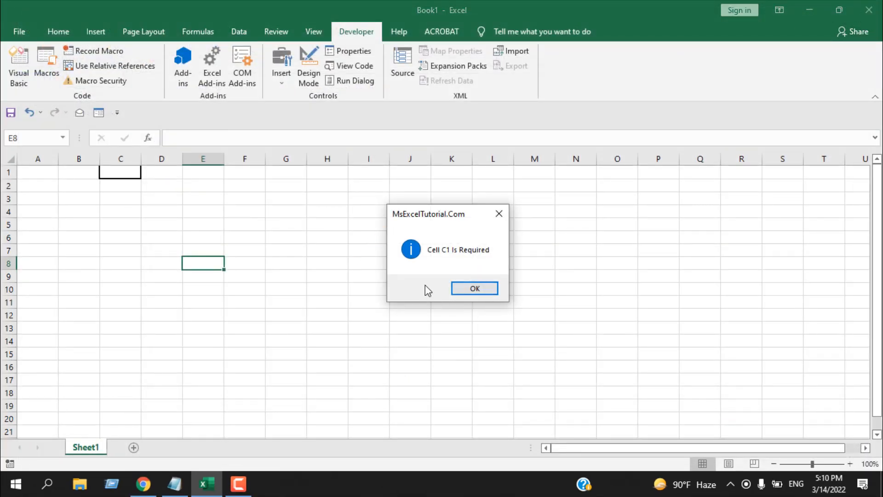
pyautogui.moveTo(433, 260)
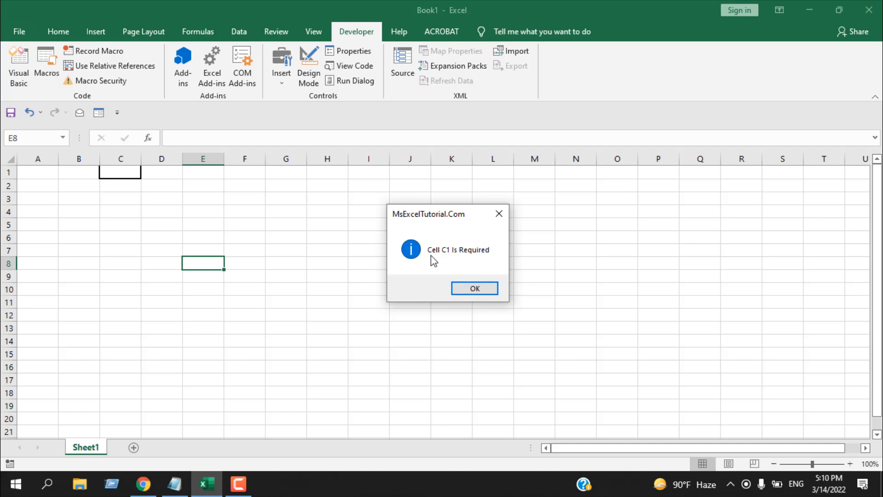
pyautogui.moveTo(478, 257)
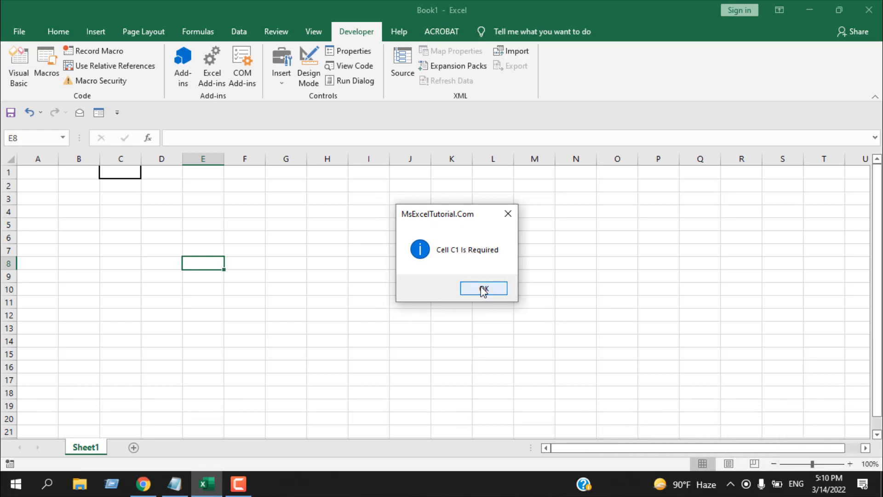
pyautogui.click(483, 288)
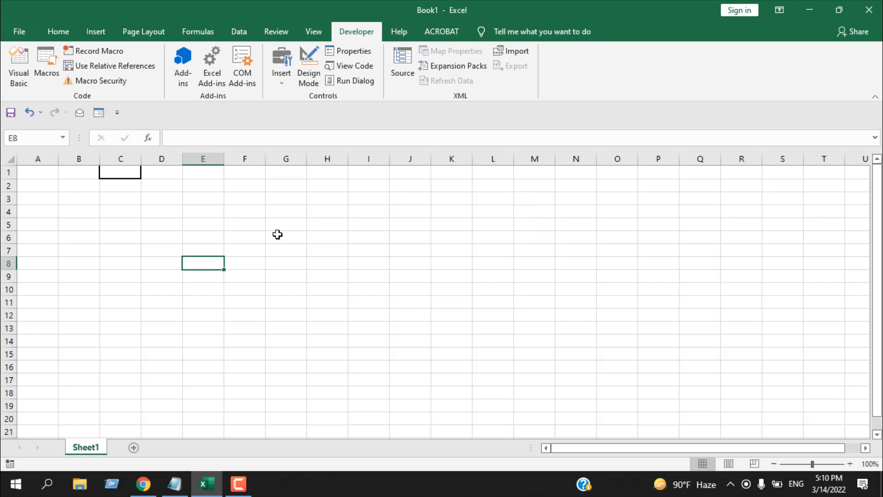
pyautogui.click(119, 172)
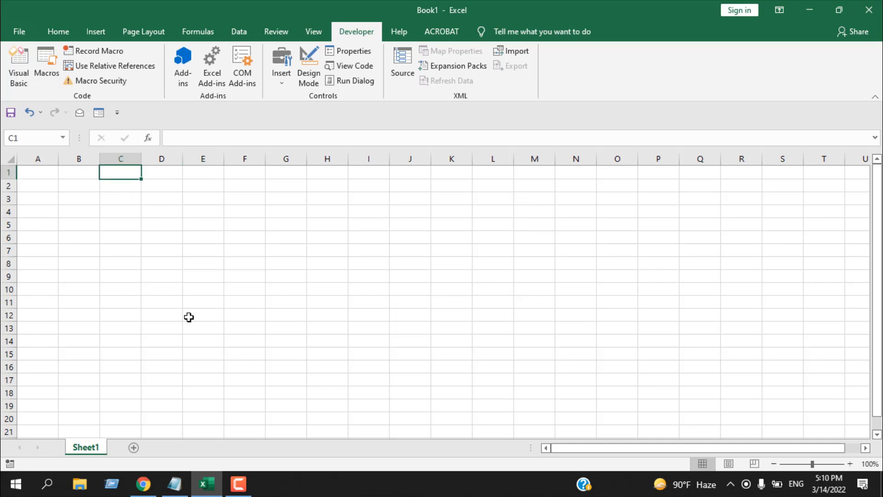
pyautogui.write('thanks')
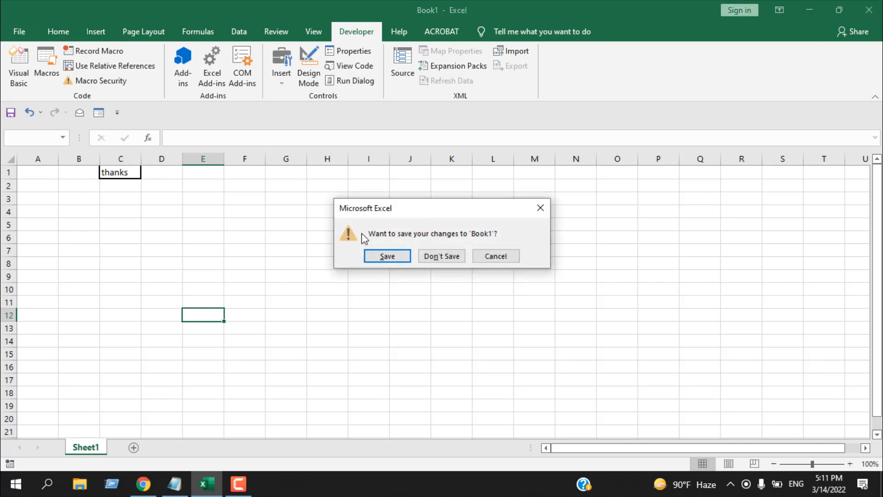
pyautogui.moveTo(298, 200)
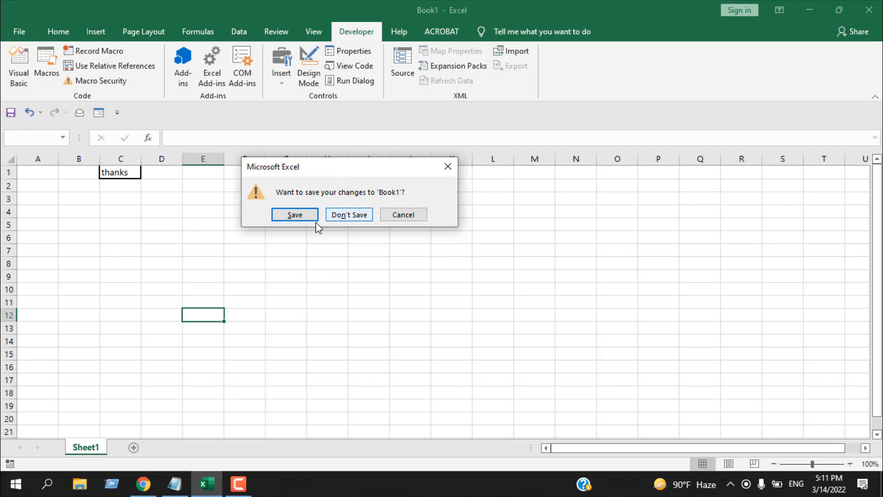
pyautogui.moveTo(449, 166)
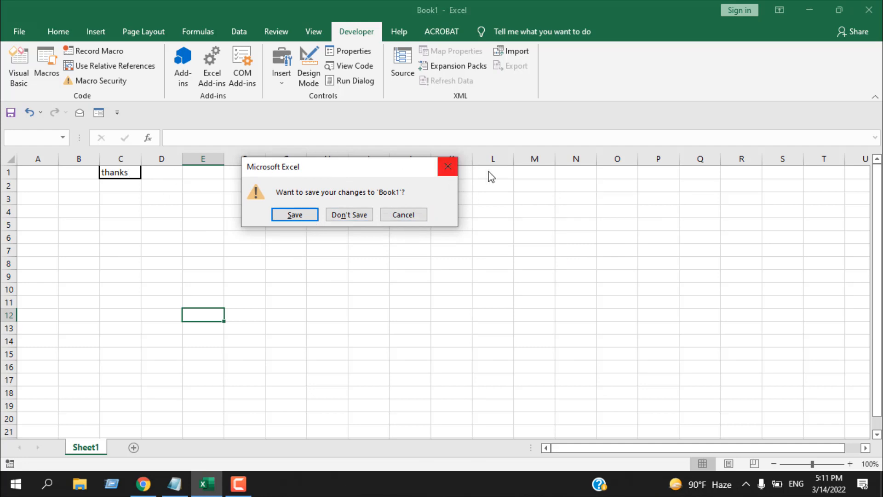
pyautogui.click(349, 215)
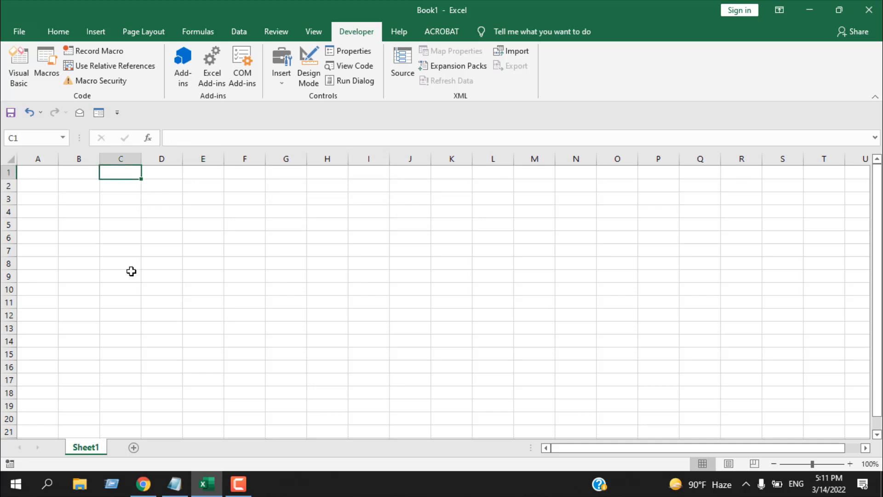
pyautogui.moveTo(18, 31)
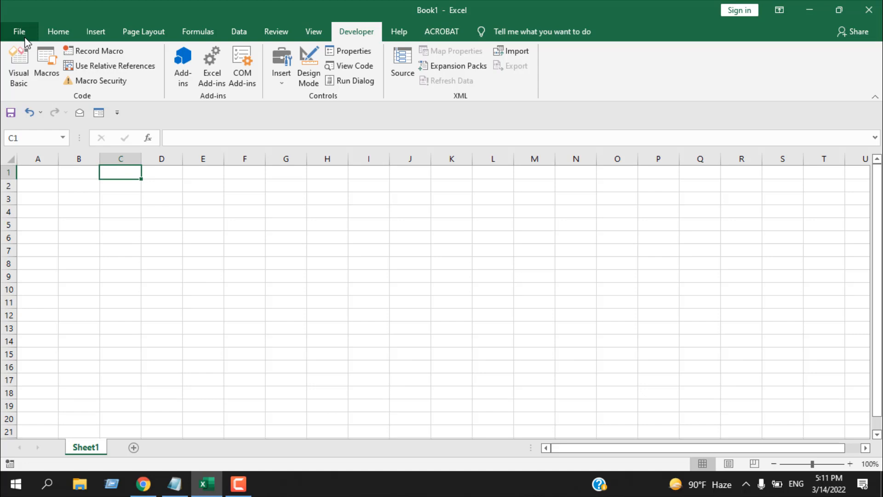
# Step: Save the workbook as the macro-enabled file 2.xlsm via Save As
pyautogui.click(19, 31)
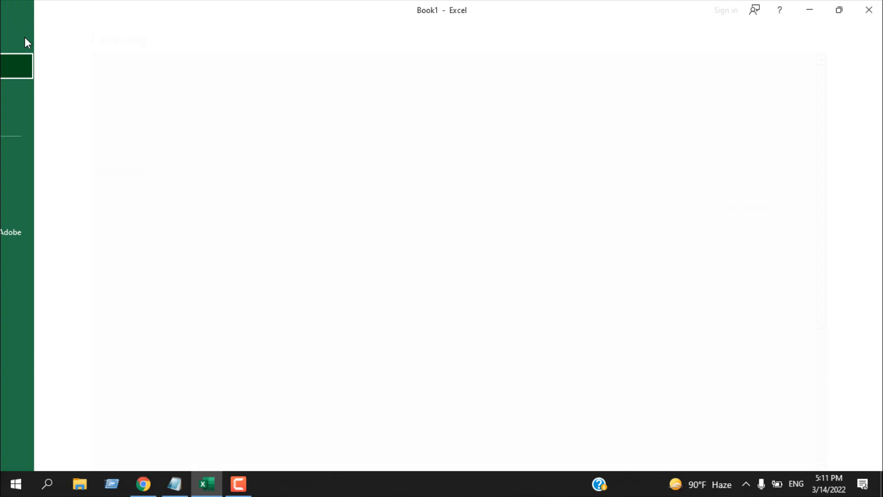
pyautogui.click(42, 205)
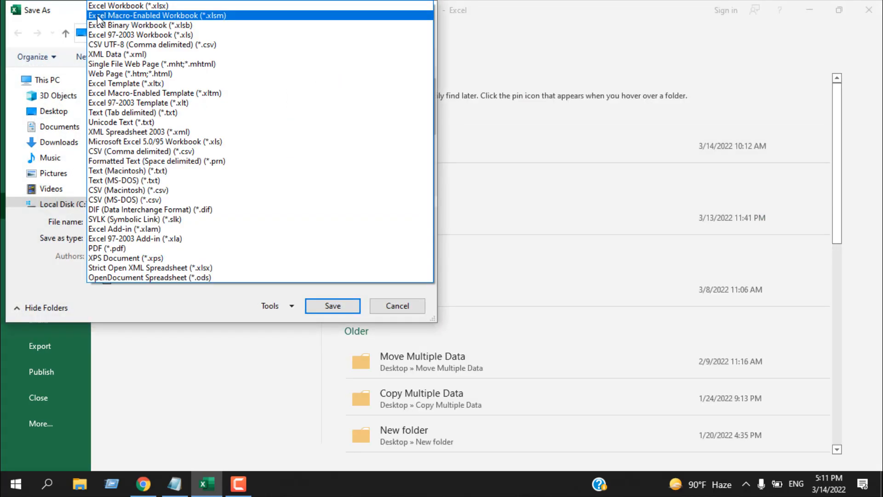
pyautogui.click(157, 16)
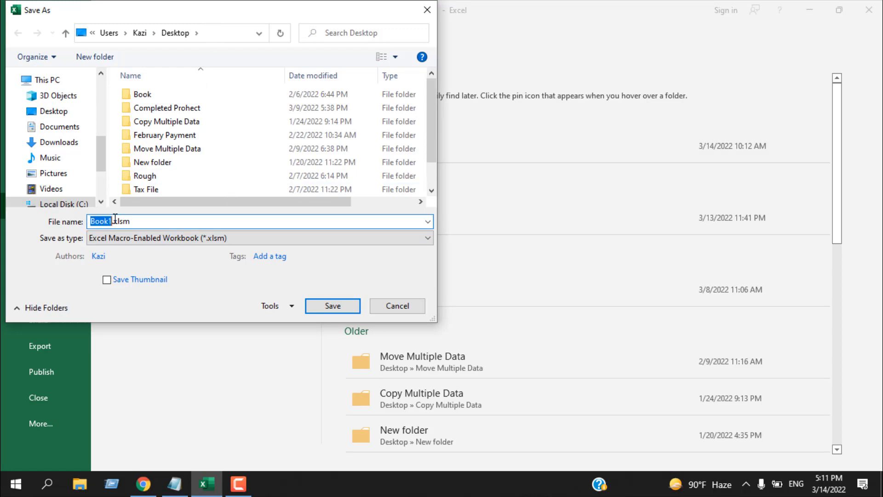
pyautogui.click(332, 306)
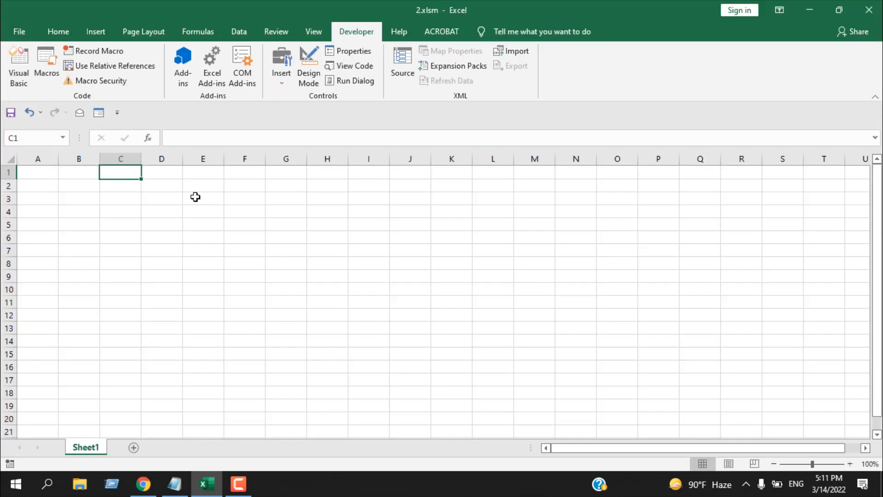
pyautogui.moveTo(877, 26)
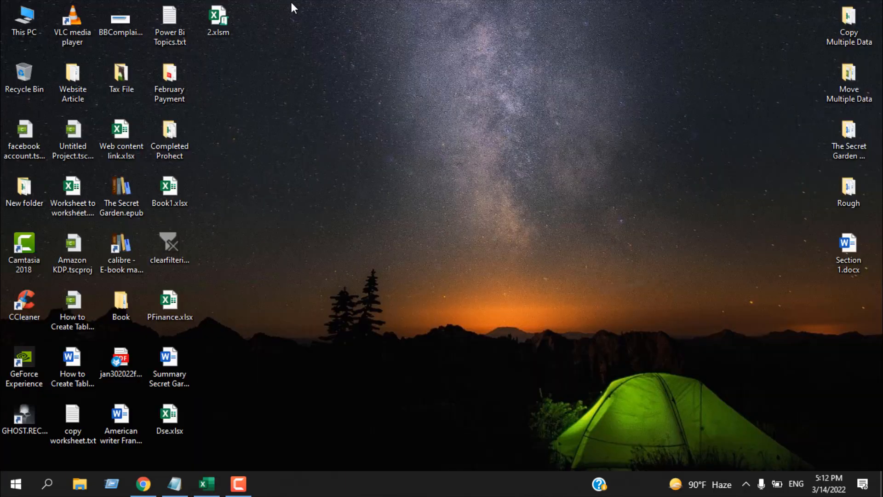
# Step: Open the saved 2.xlsm workbook from the Desktop
pyautogui.click(219, 17)
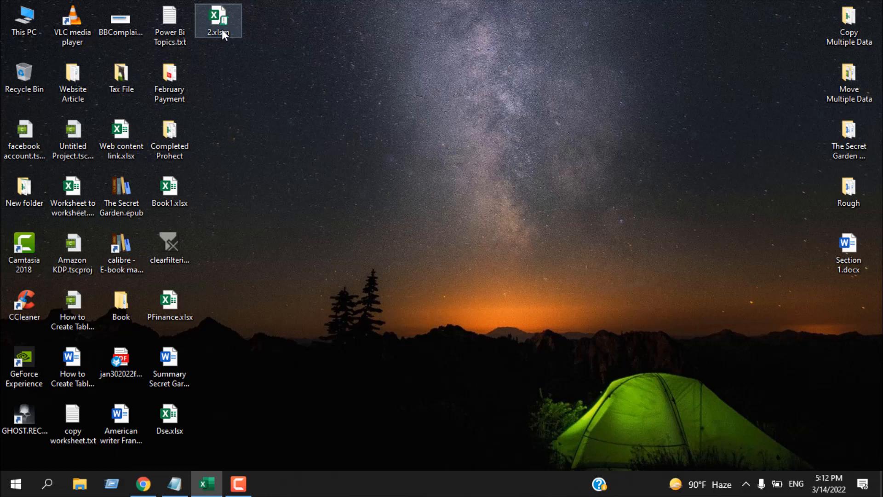
pyautogui.doubleClick(219, 22)
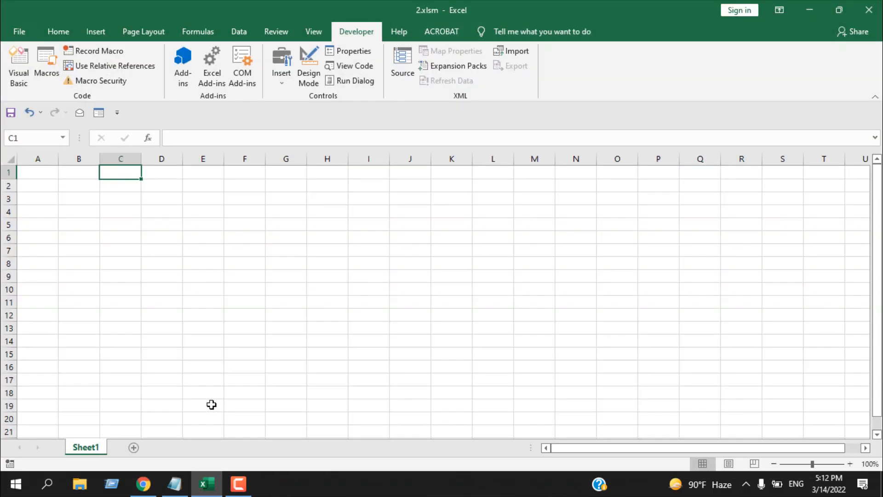
pyautogui.moveTo(184, 244)
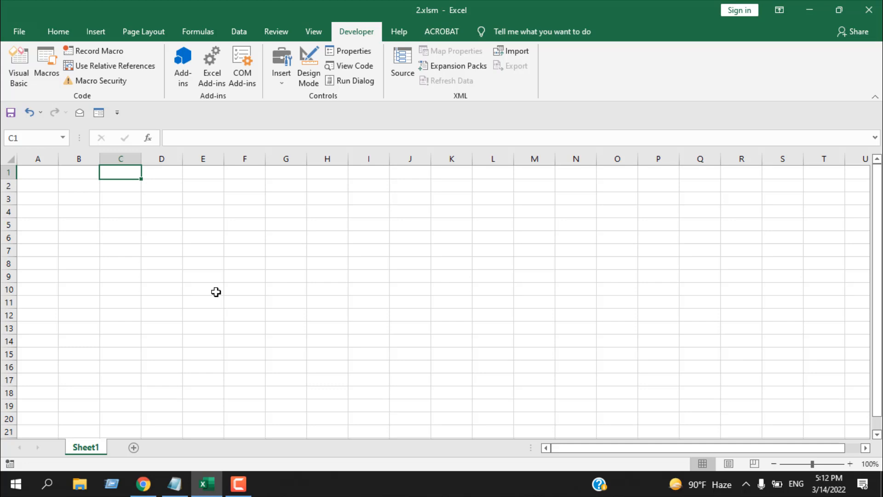
# Step: End the Microsoft Excel process and close Task Manager
pyautogui.click(269, 483)
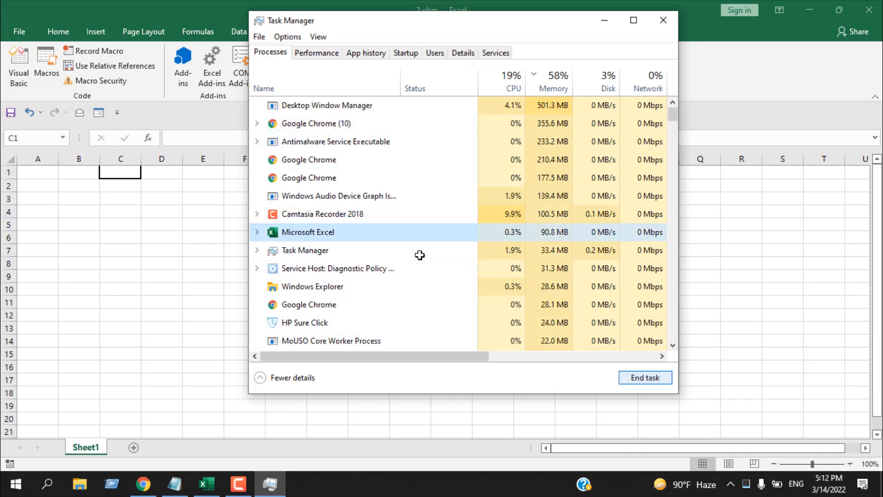
pyautogui.click(644, 377)
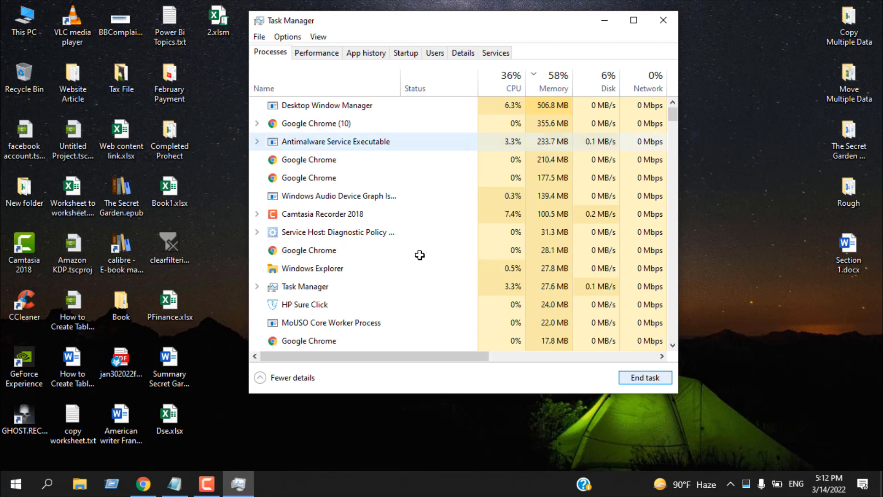
pyautogui.click(663, 20)
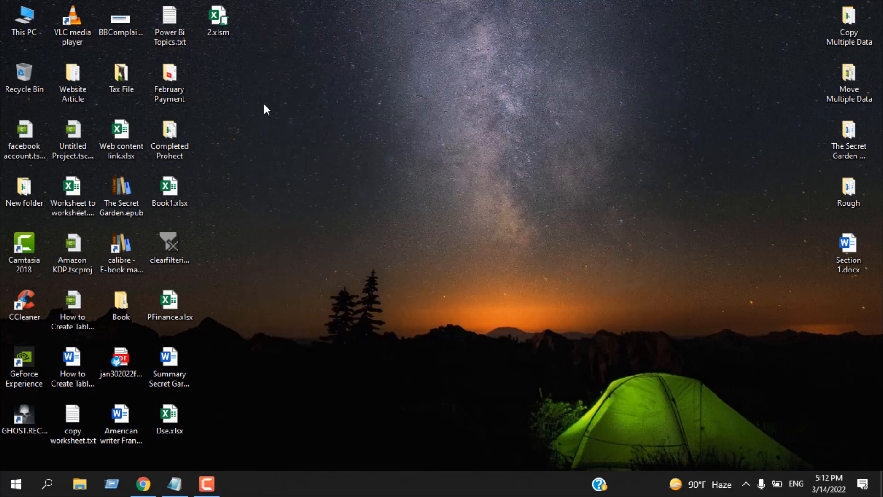
# Step: Reopen 2.xlsm from the Desktop, bringing up the Document Recovery pane
pyautogui.click(218, 20)
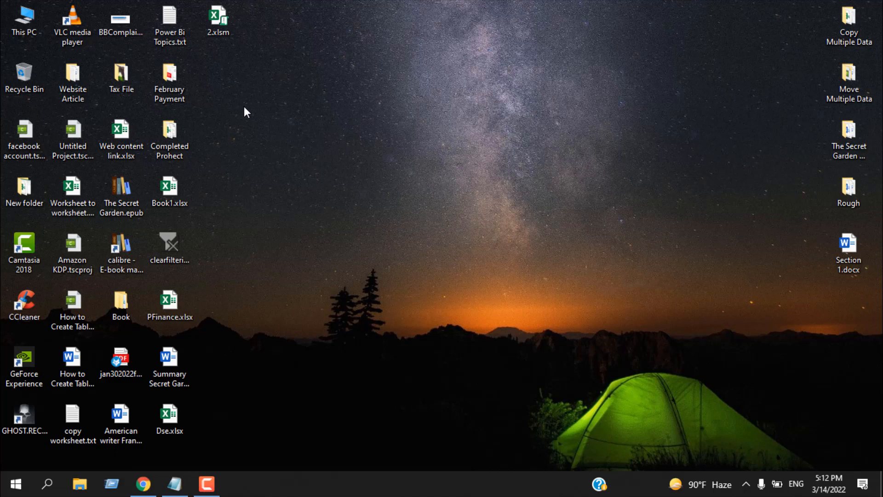
pyautogui.moveTo(212, 89)
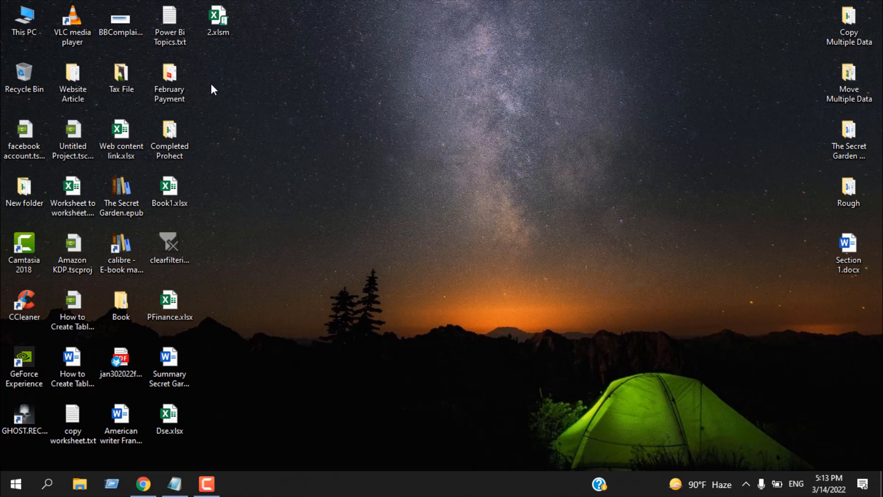
pyautogui.click(219, 21)
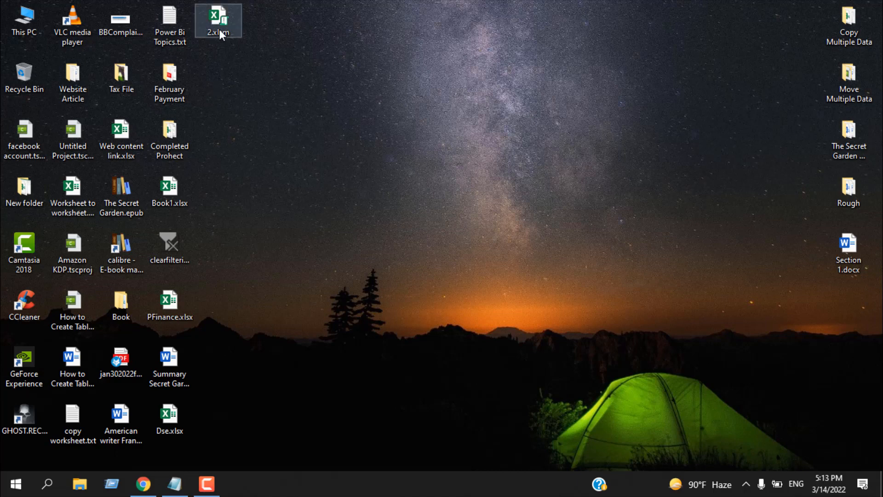
pyautogui.doubleClick(219, 22)
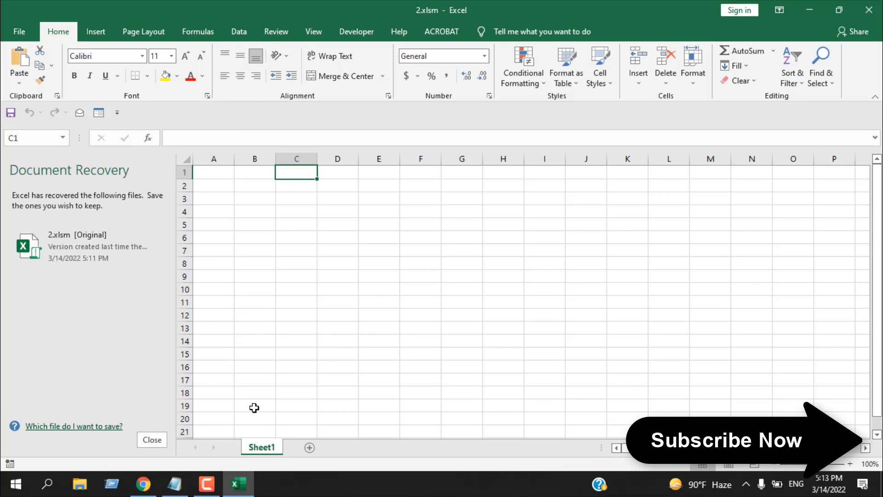
# Step: Close the Document Recovery pane and select cell C3 in 2.xlsm
pyautogui.click(152, 439)
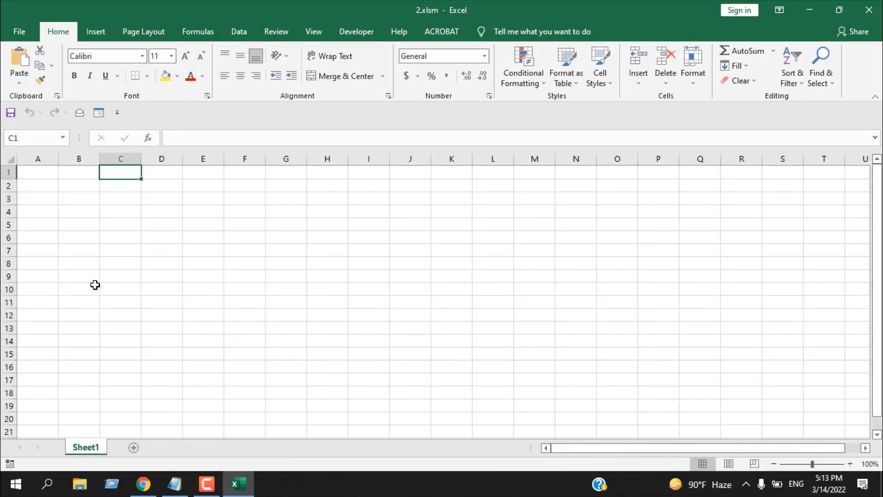
pyautogui.moveTo(100, 282)
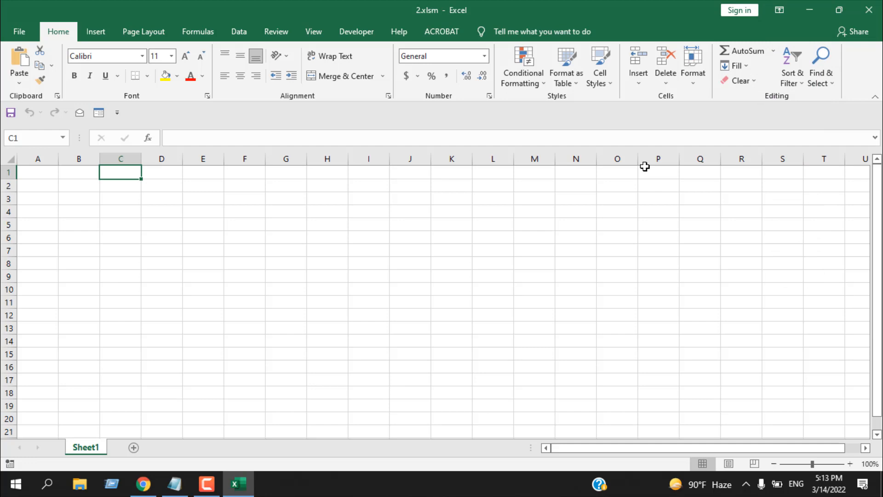
pyautogui.moveTo(649, 166)
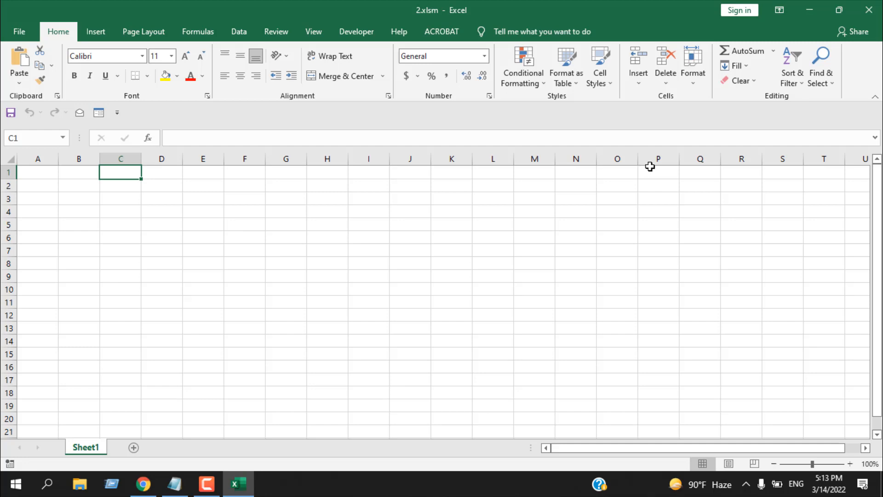
pyautogui.click(120, 199)
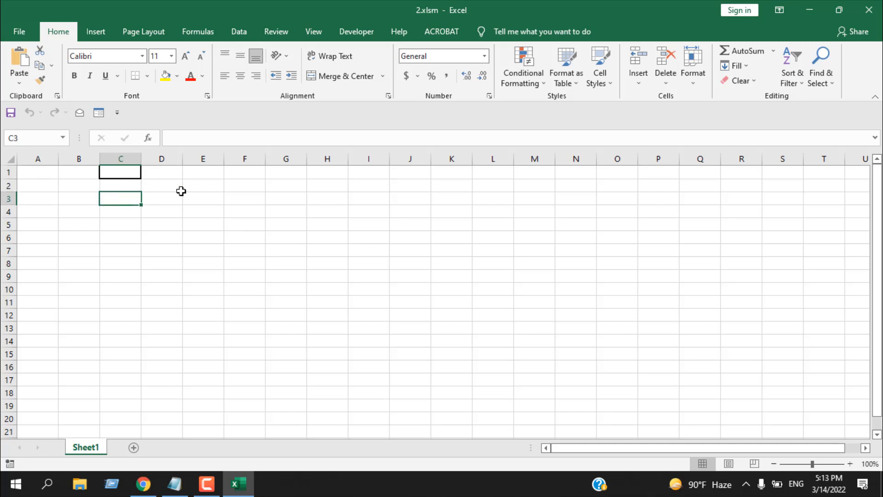
pyautogui.moveTo(869, 10)
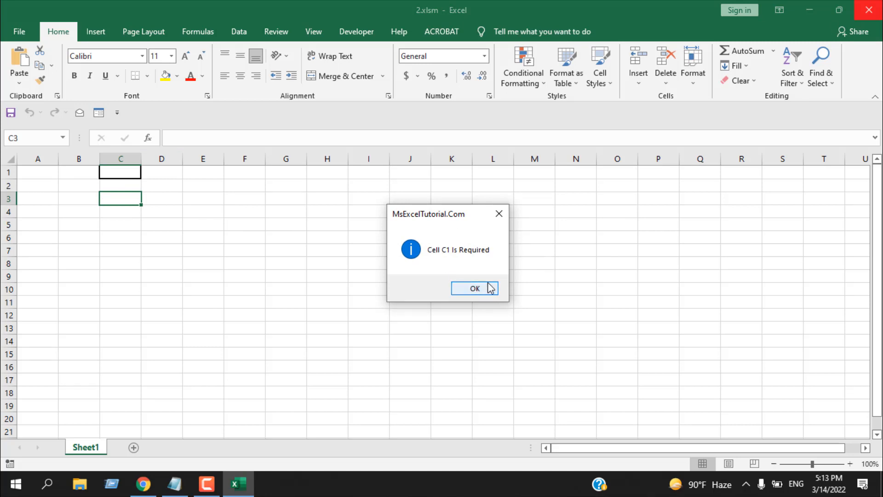
# Step: Acknowledge the 'Cell C1 Is Required' warning and close the workbook after filling C1 with dfdf
pyautogui.click(473, 288)
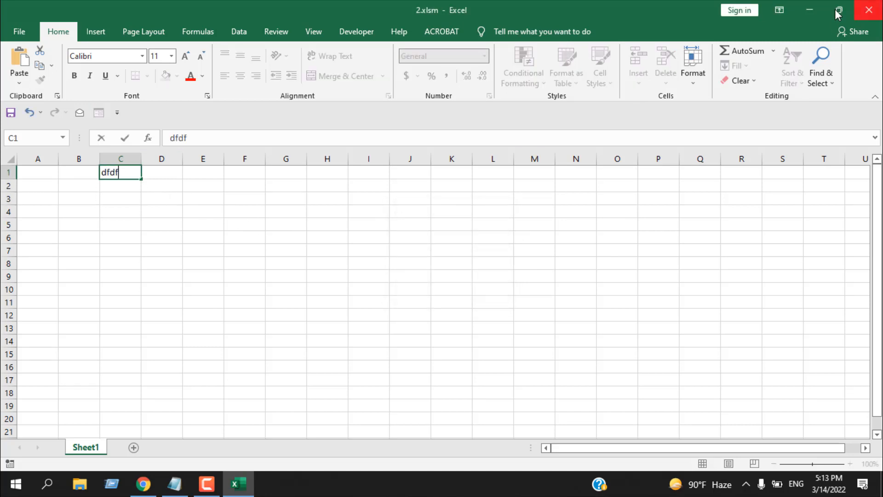
pyautogui.click(809, 10)
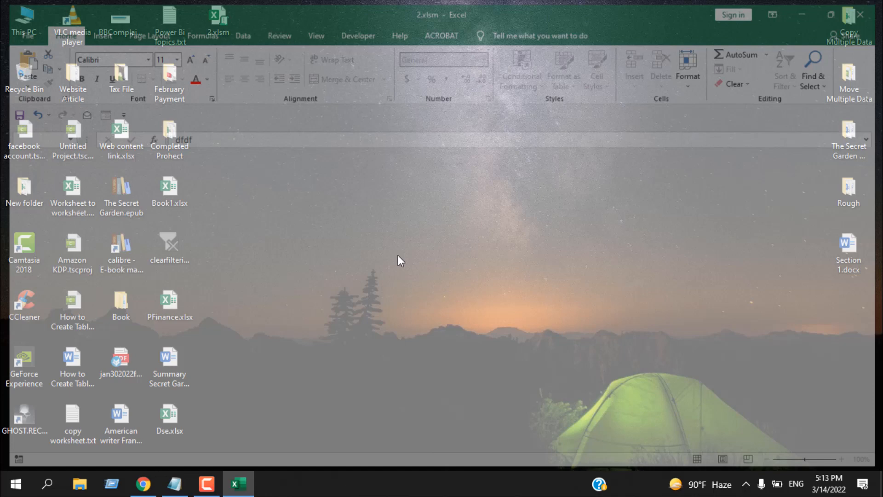